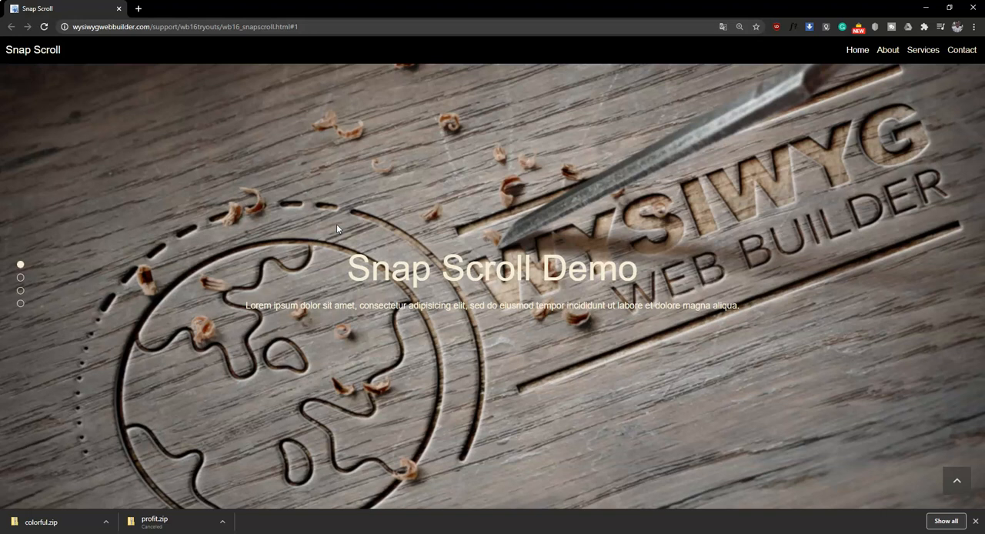
Scroll the Snap Scroll demo page through Home, About and Services to the Contact section
scroll("down", 3)
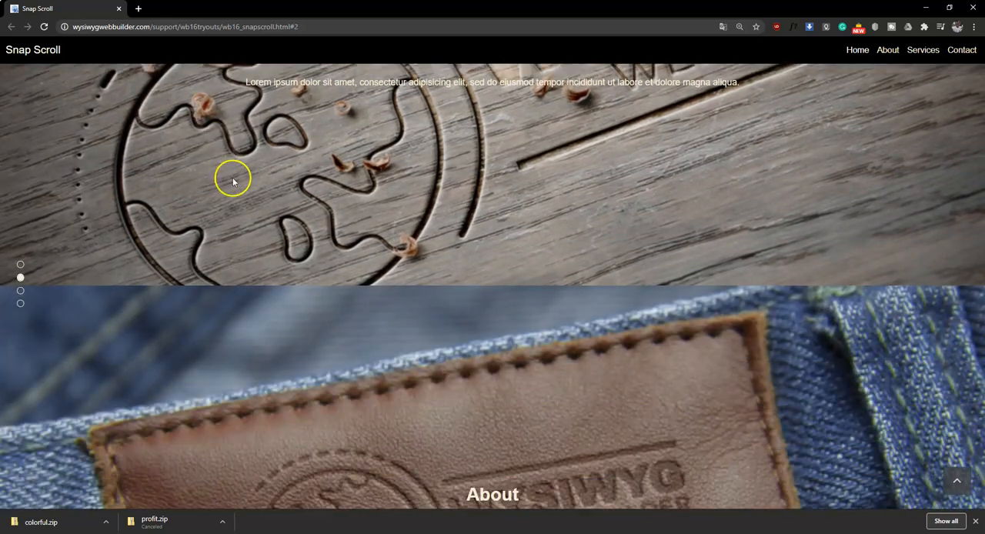
left_click(21, 264)
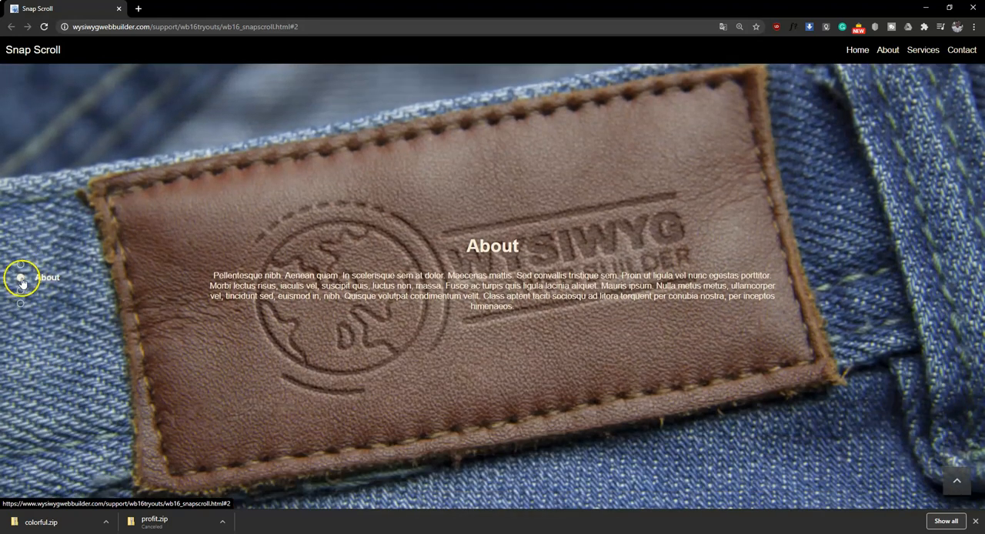
mouse_move(499, 148)
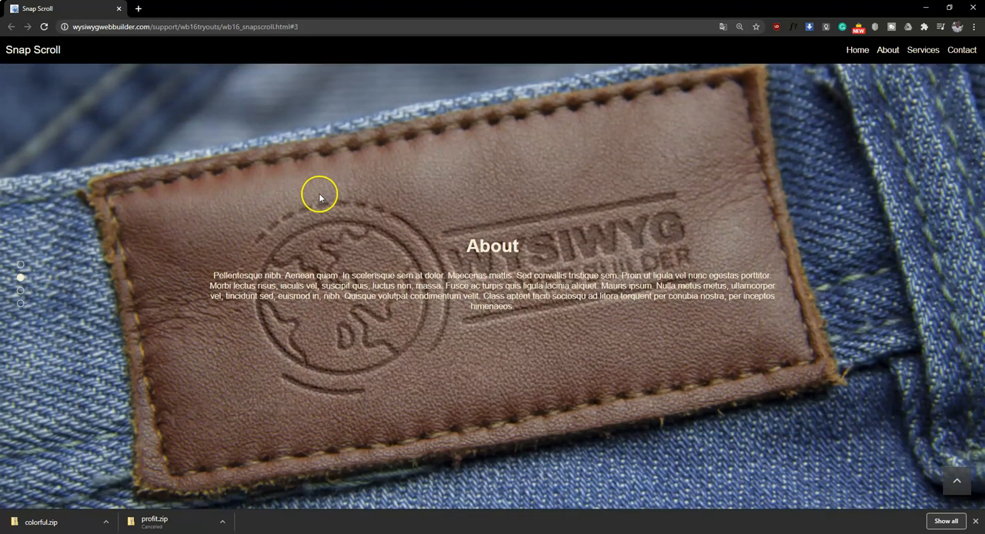
scroll("down", 3)
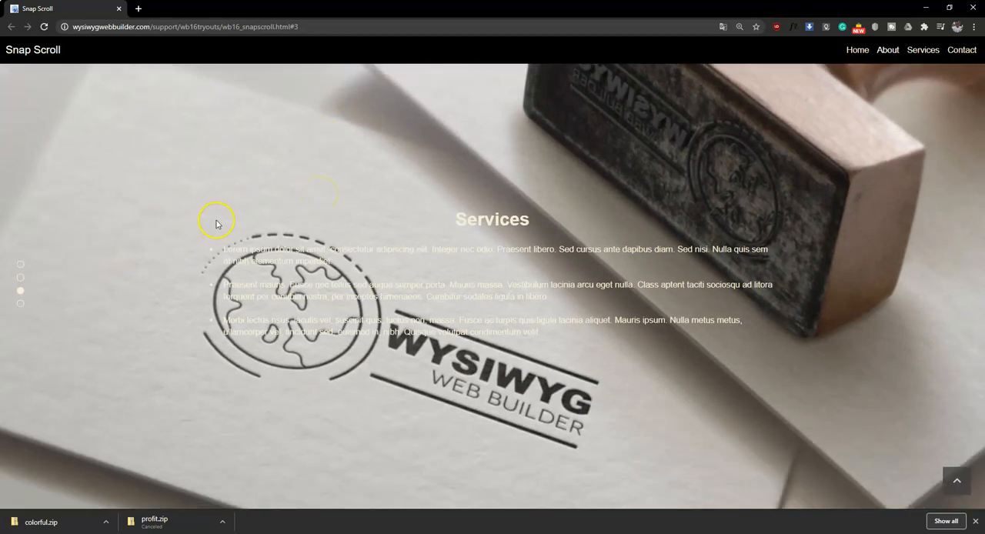
scroll("up", 3)
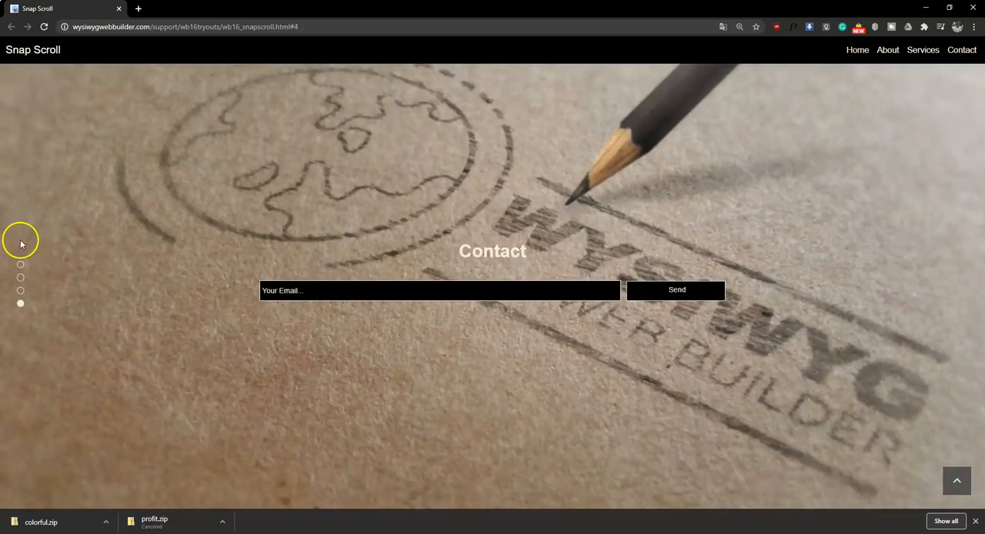
mouse_move(130, 266)
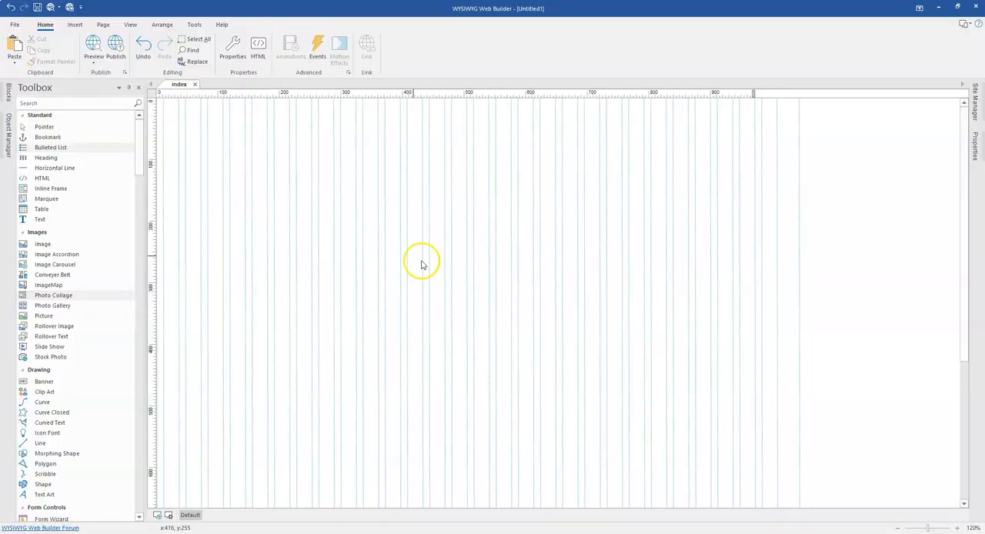
mouse_move(356, 236)
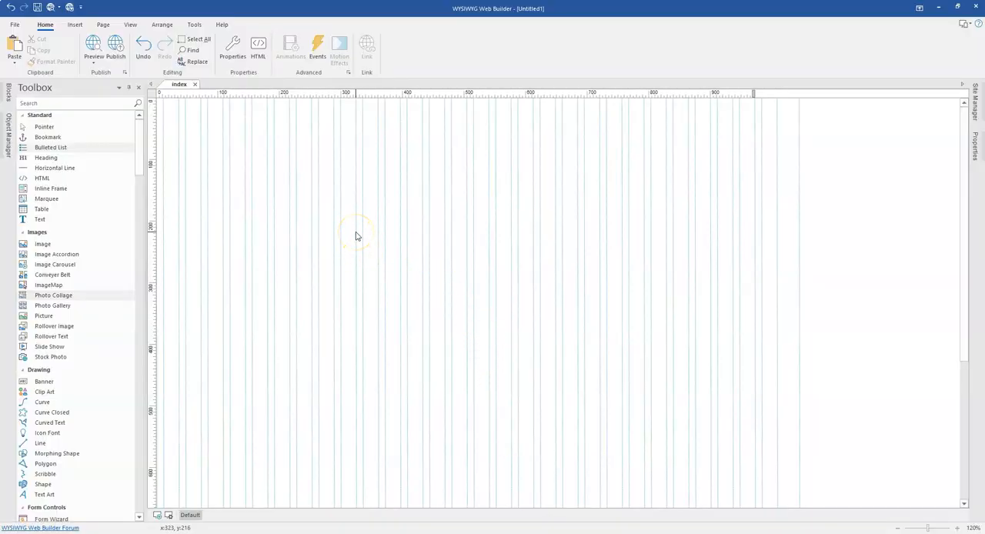
Search the Toolbox for 'snap' to find Snap Scroll, then search 'laye' for Layer
left_click(69, 104)
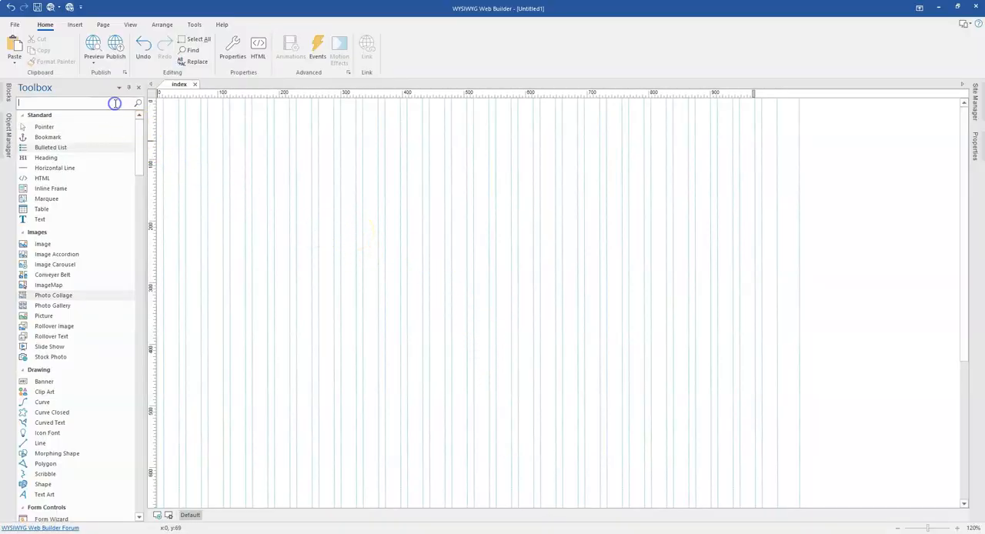
type("i")
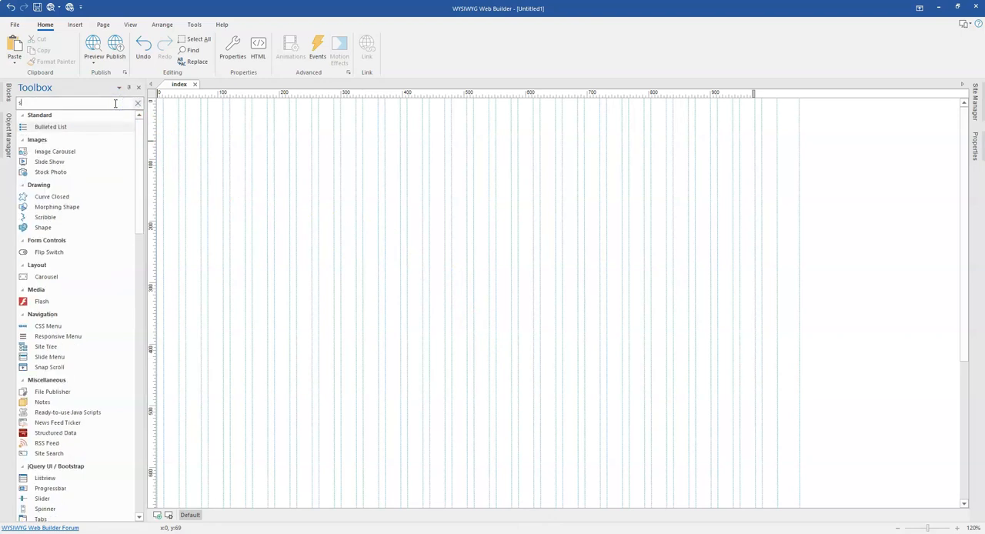
type("snap")
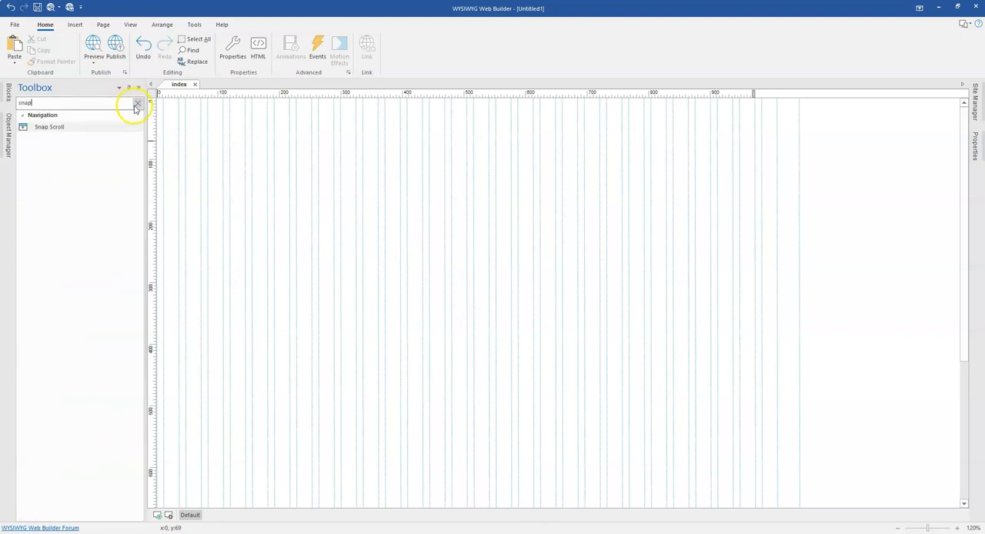
left_click(137, 103)
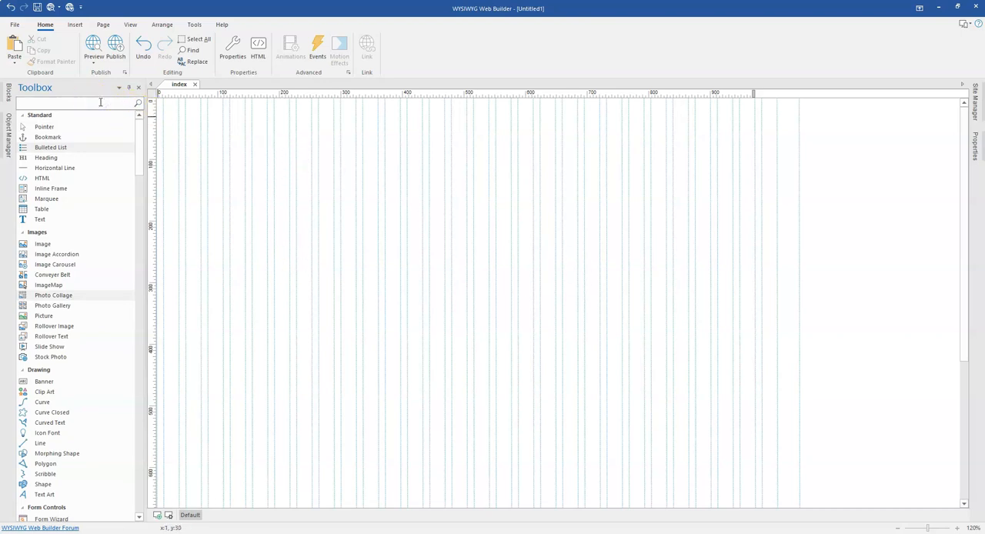
type("layer")
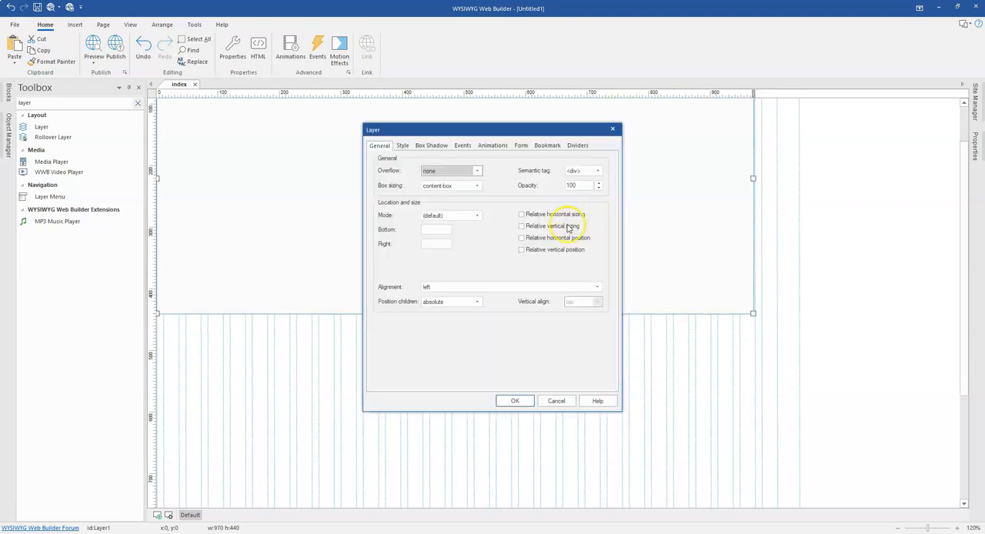
Make the layer full-width, centred and orange, then Ctrl-drag a copy below it
left_click(596, 286)
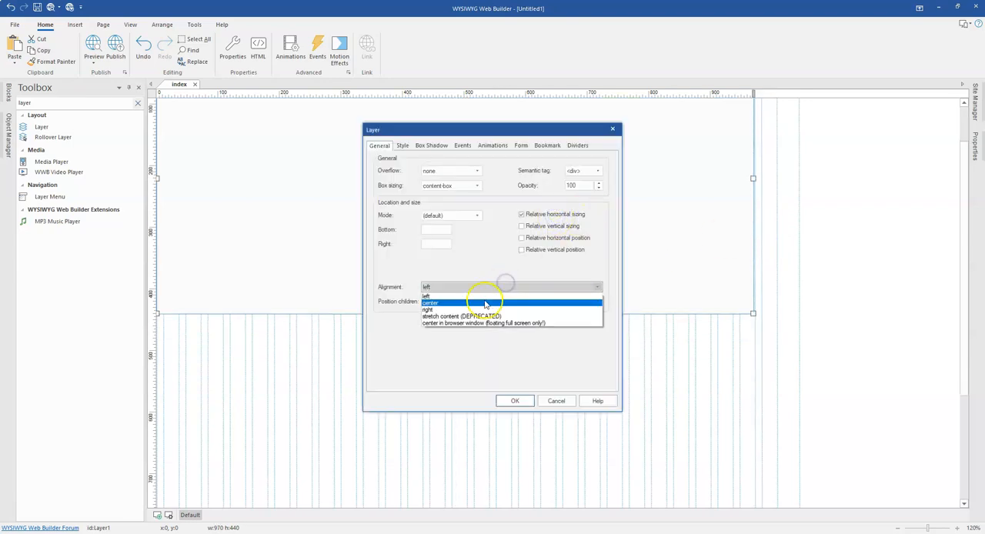
left_click(402, 145)
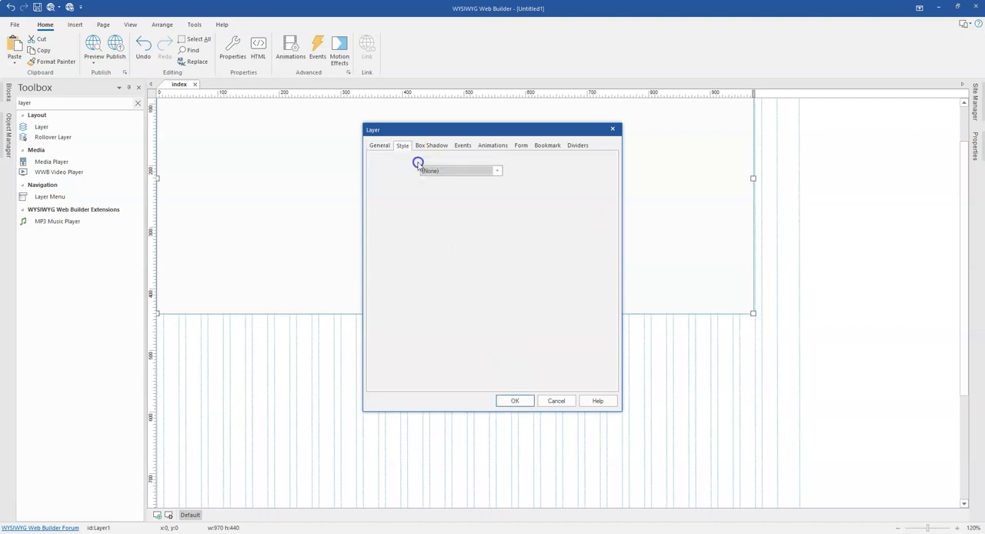
left_click(402, 146)
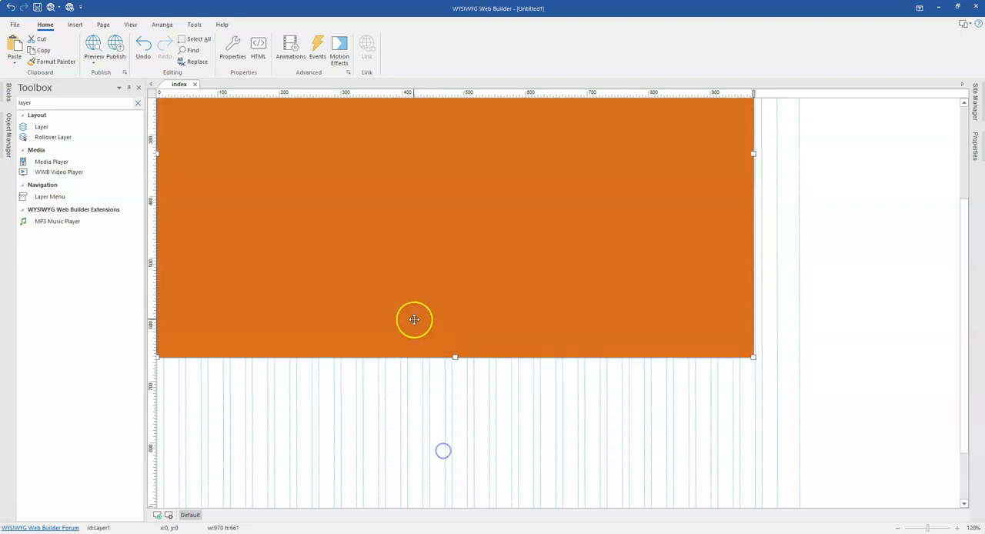
left_click_drag(455, 356, 455, 283)
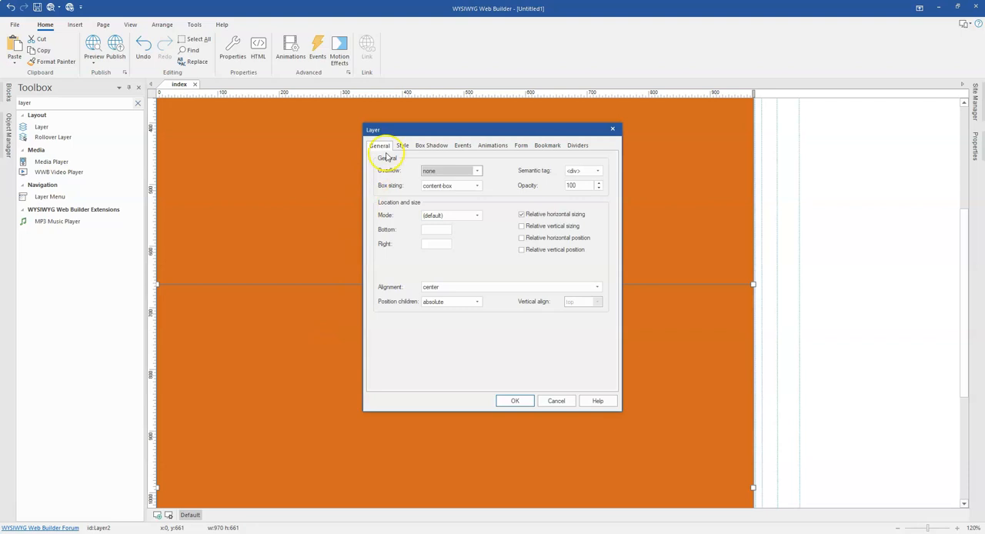
Recolour the second layer blue and duplicate layers until four sections are stacked
left_click(403, 145)
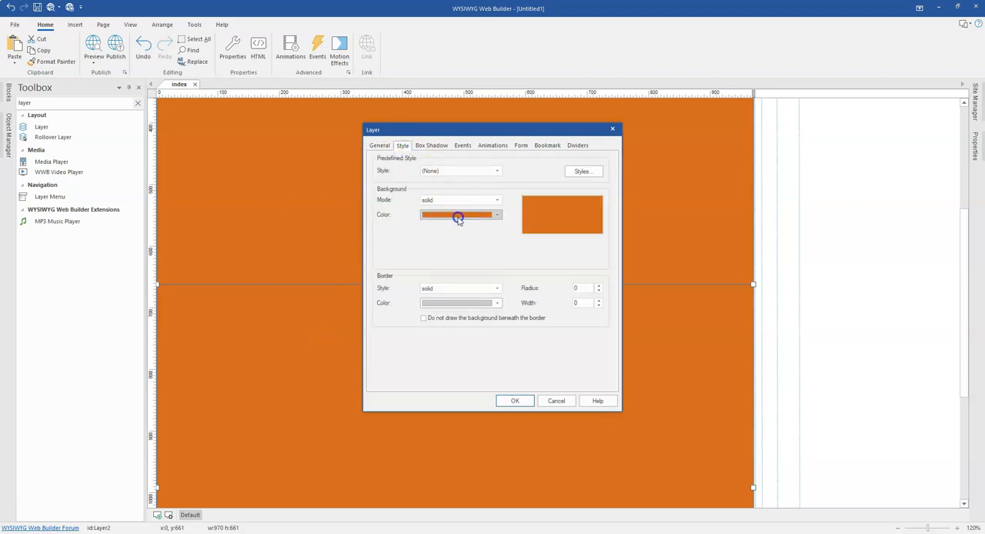
left_click(458, 215)
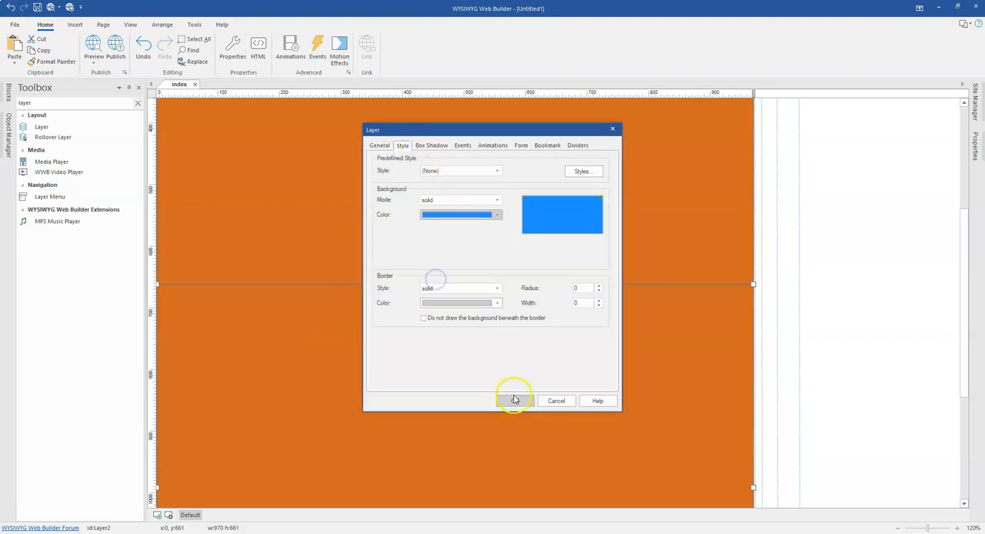
left_click(515, 400)
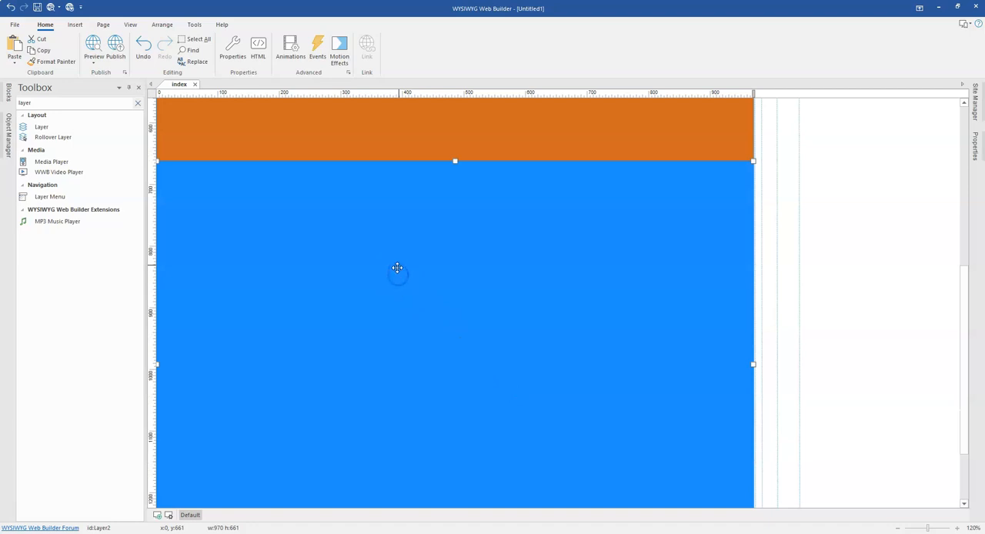
scroll("down", 3)
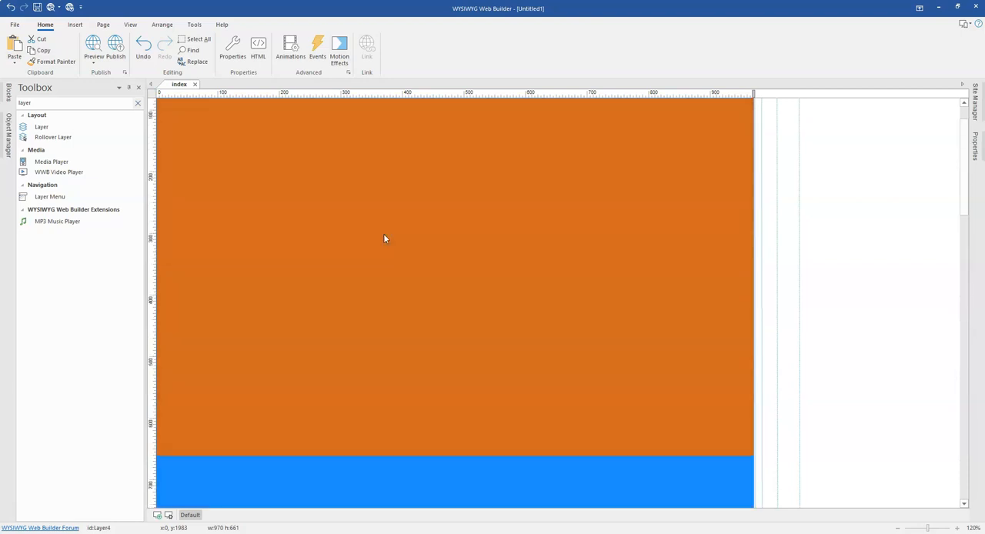
left_click(93, 50)
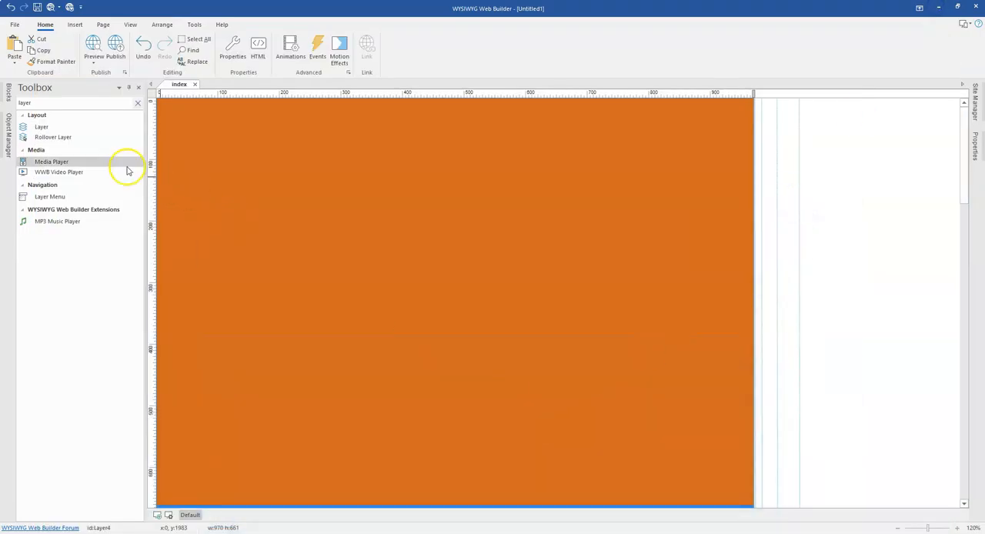
Find Snap Scroll via 'sn' search and place it right of the layer sections
left_click(119, 103)
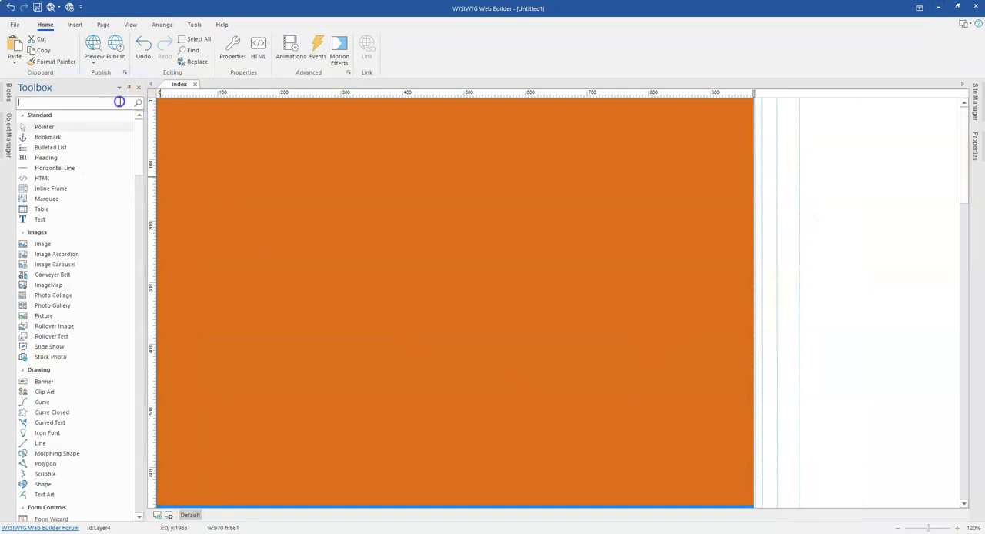
type("sn")
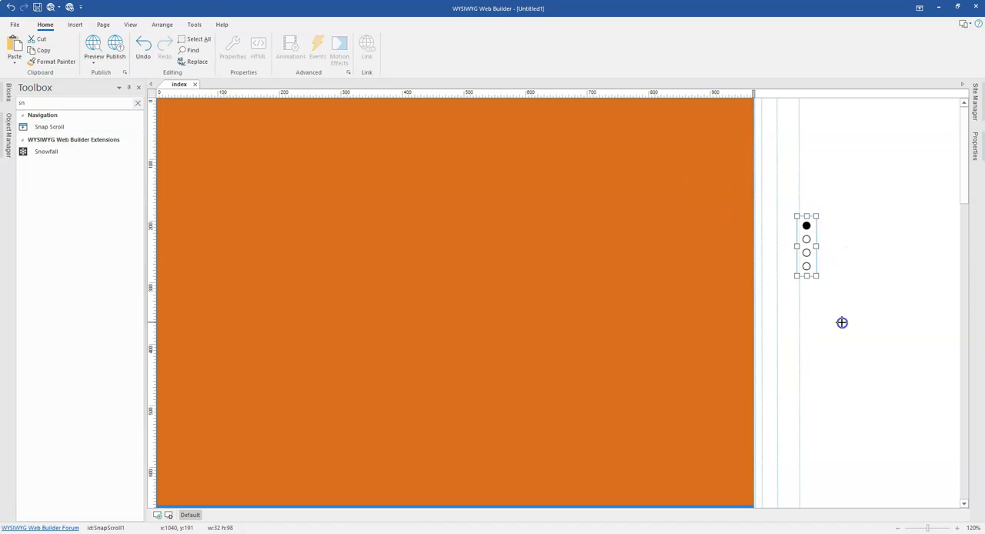
left_click_drag(806, 246, 791, 308)
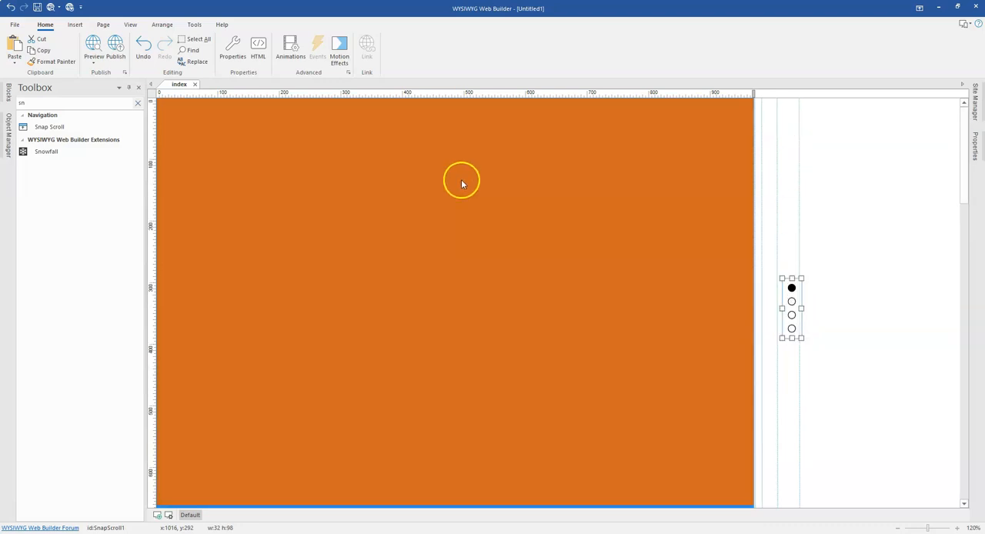
mouse_move(632, 277)
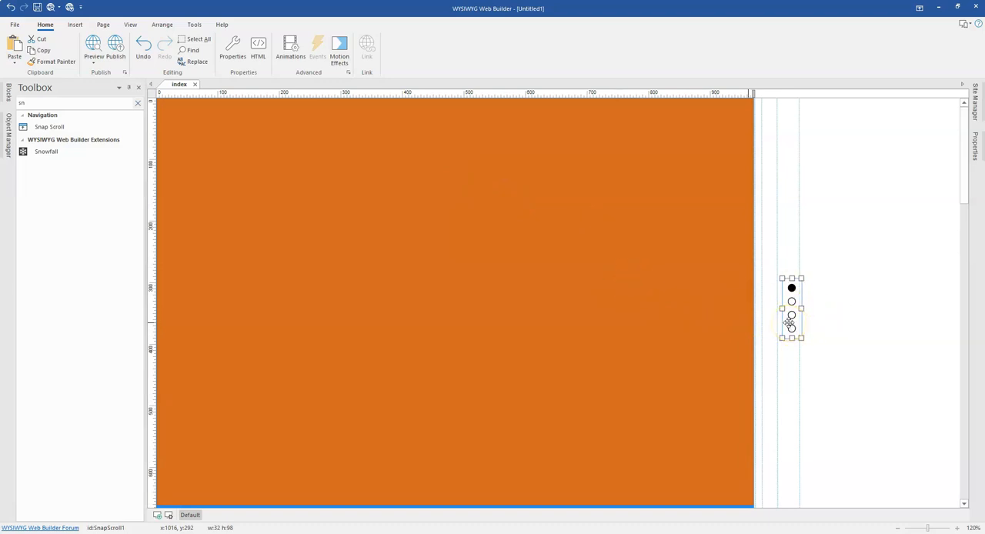
Rename the first two pagination items to Home and About
double_click(792, 314)
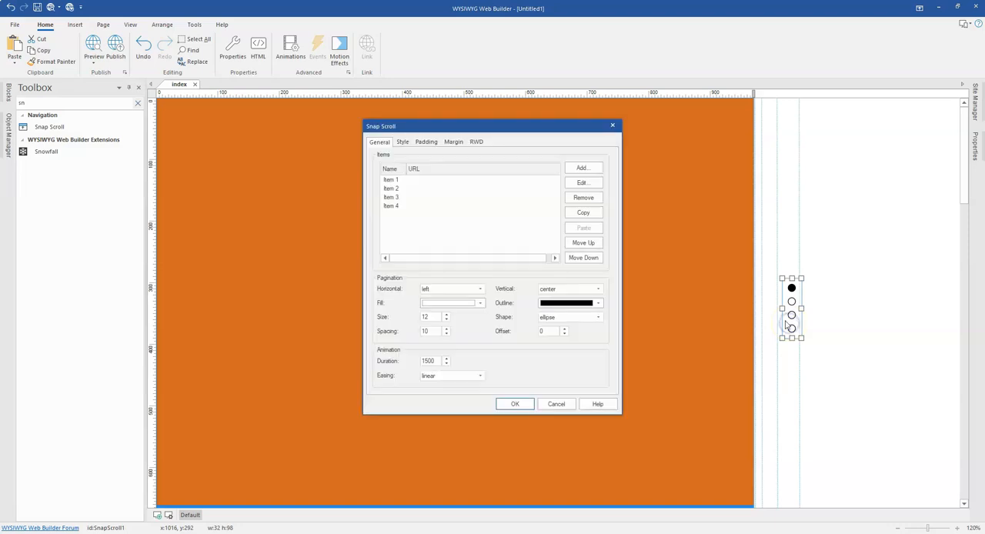
mouse_move(377, 207)
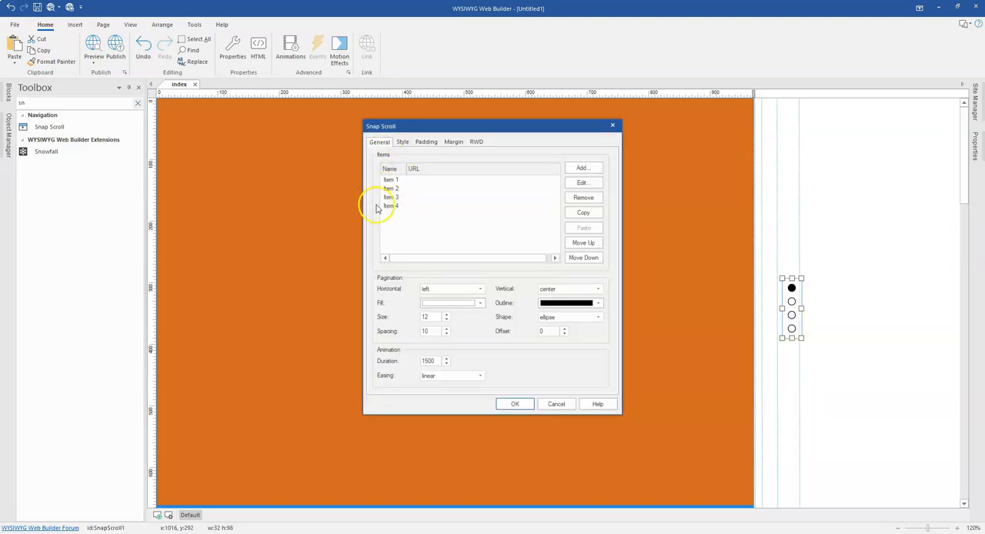
mouse_move(374, 184)
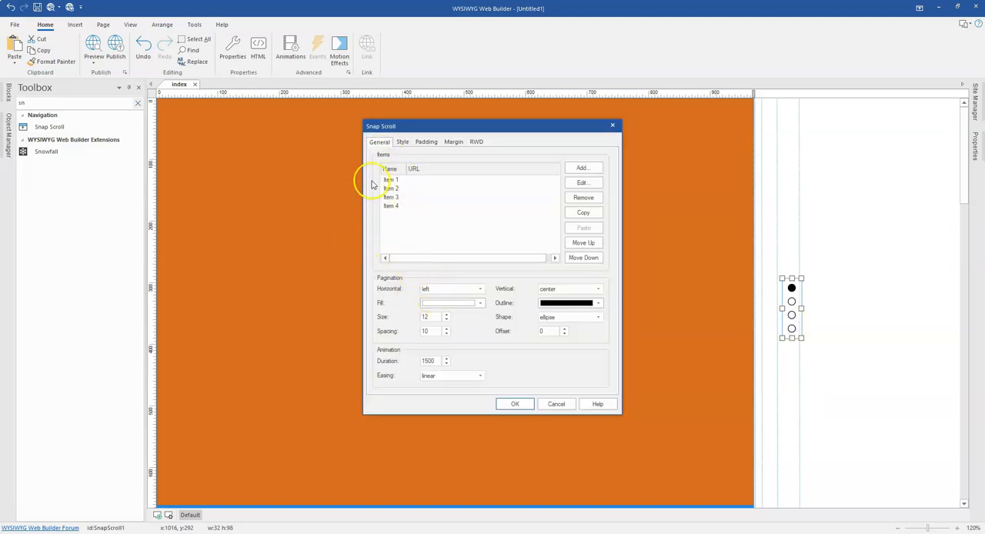
mouse_move(385, 210)
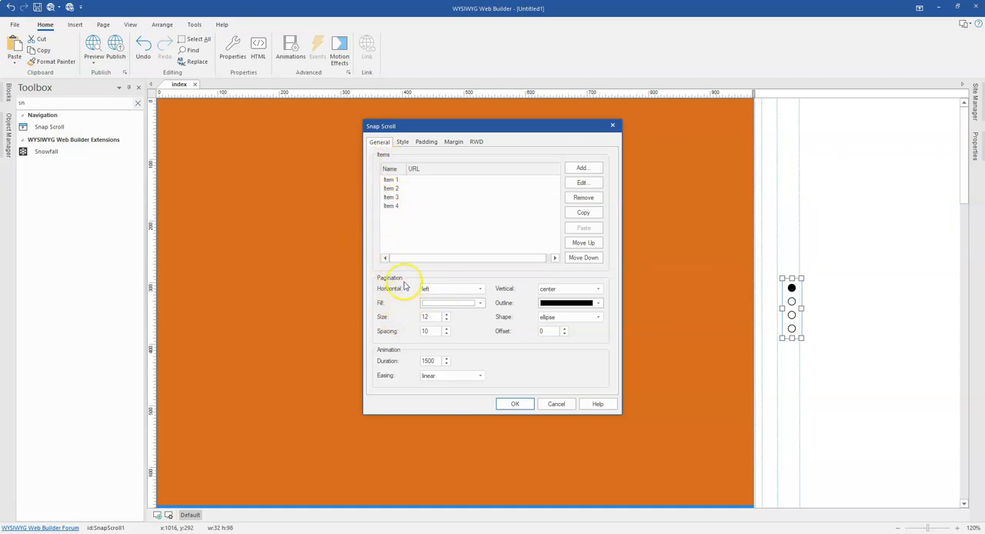
mouse_move(395, 184)
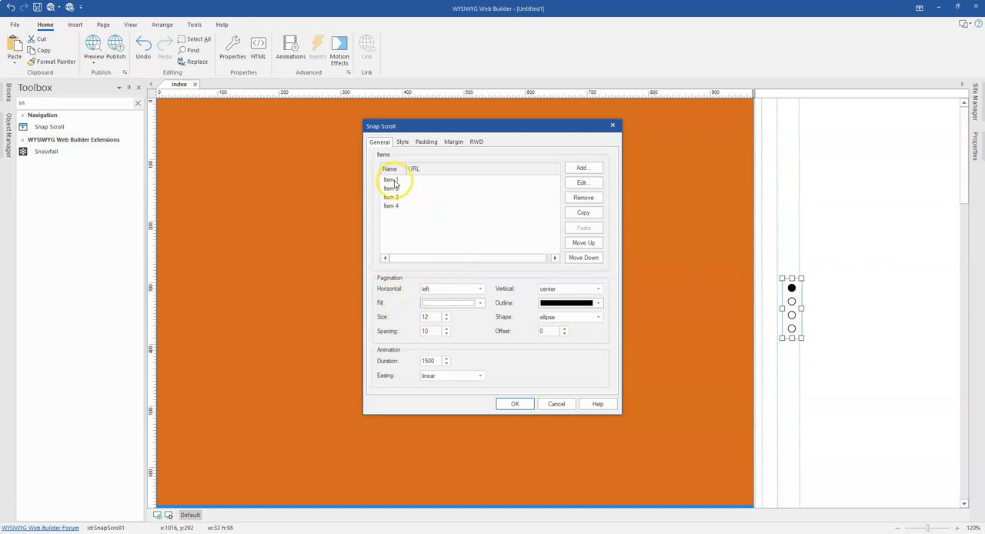
mouse_move(319, 250)
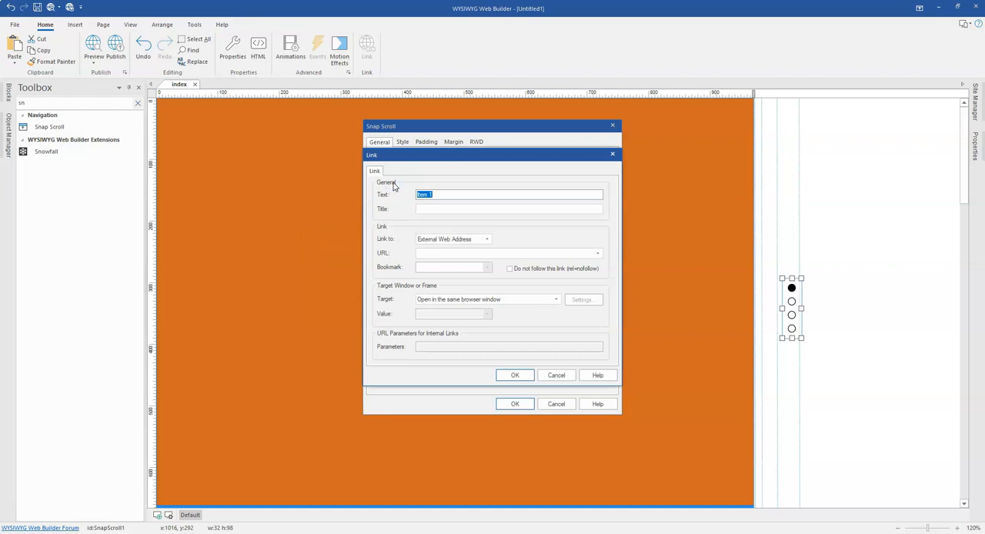
type("Home")
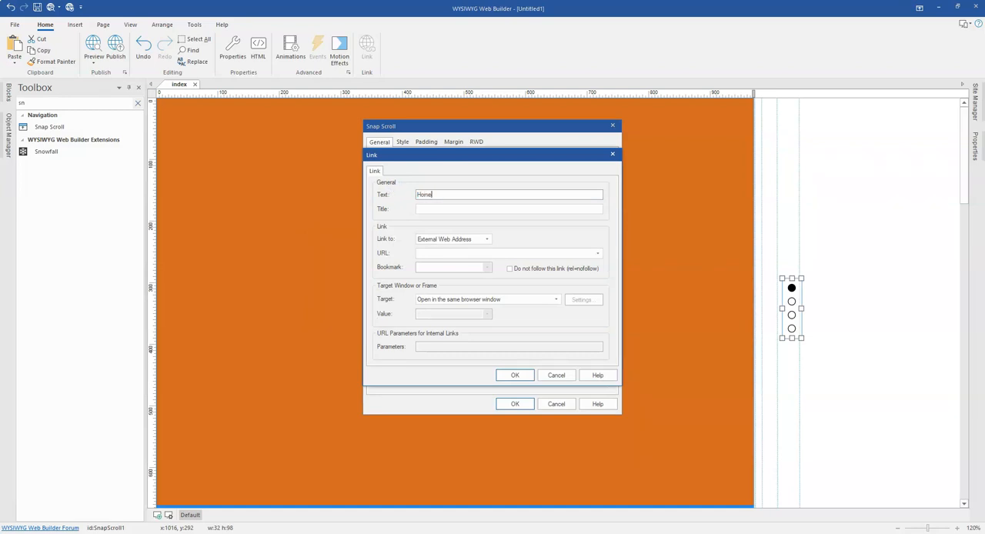
left_click(515, 374)
type("A")
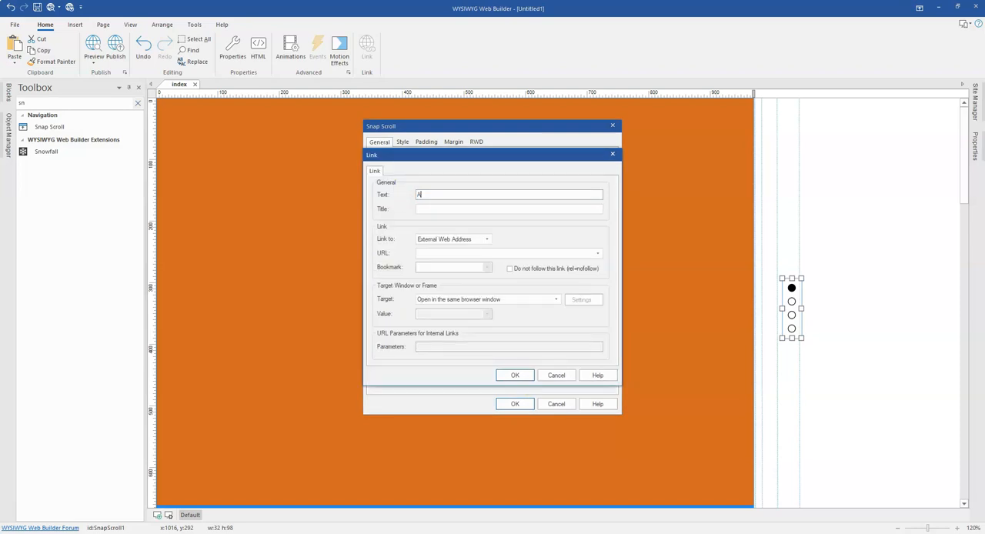
type("bout")
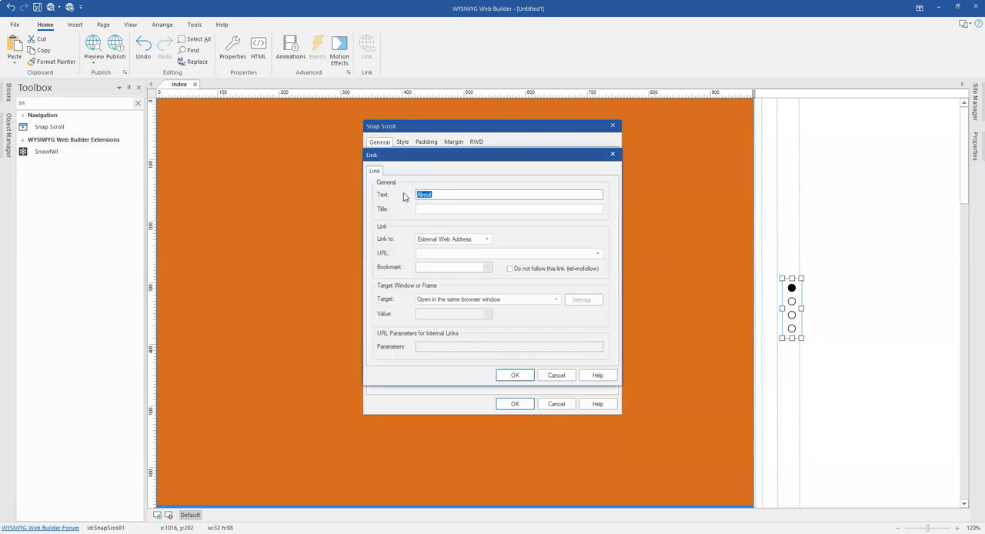
Rename the last two items to Service and Contact and confirm the dialog
type("Item 3")
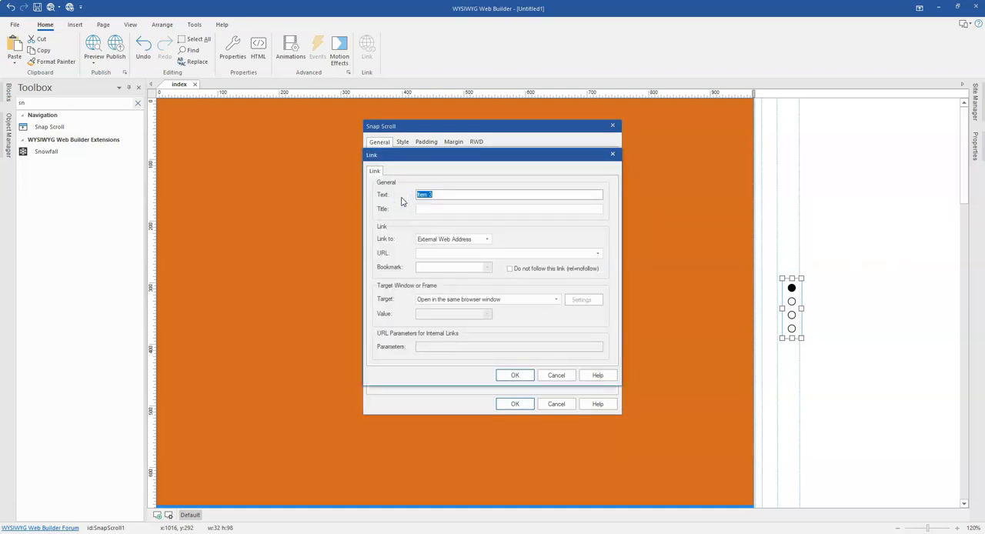
type("Service")
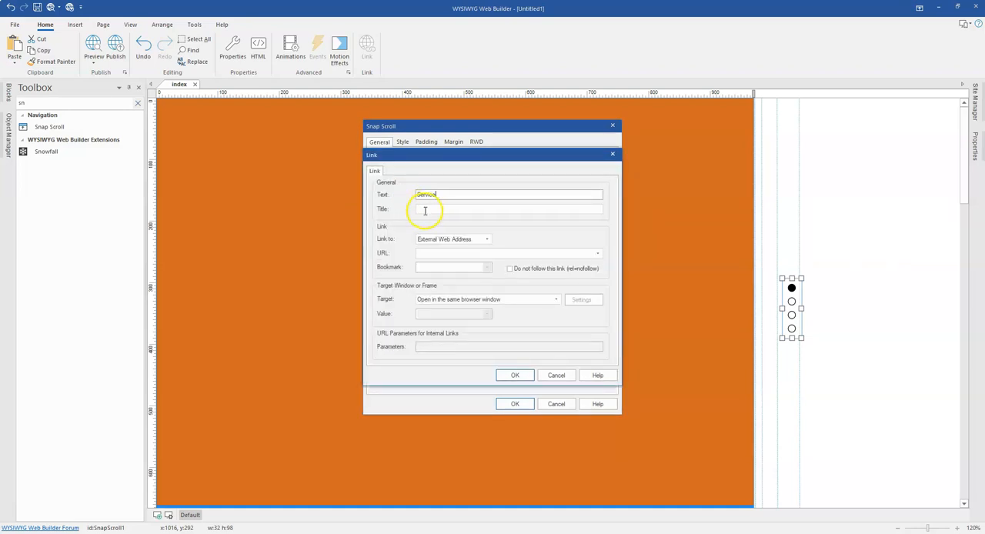
triple_click(508, 194)
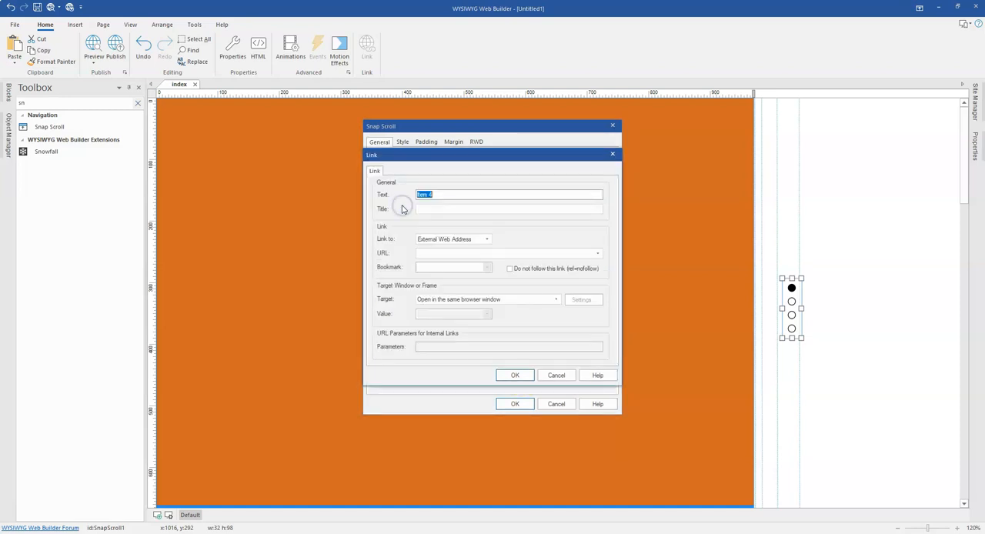
type("Cont")
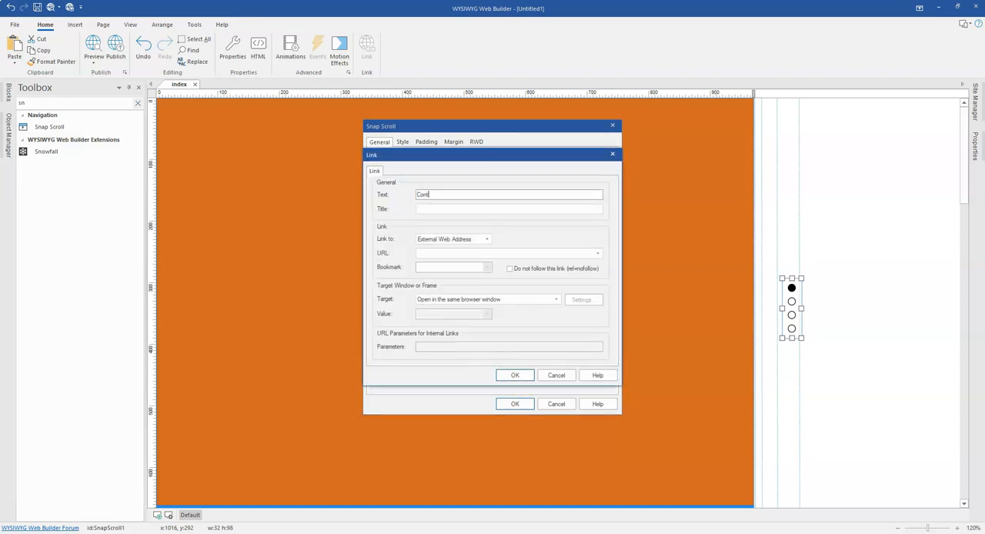
left_click(515, 375)
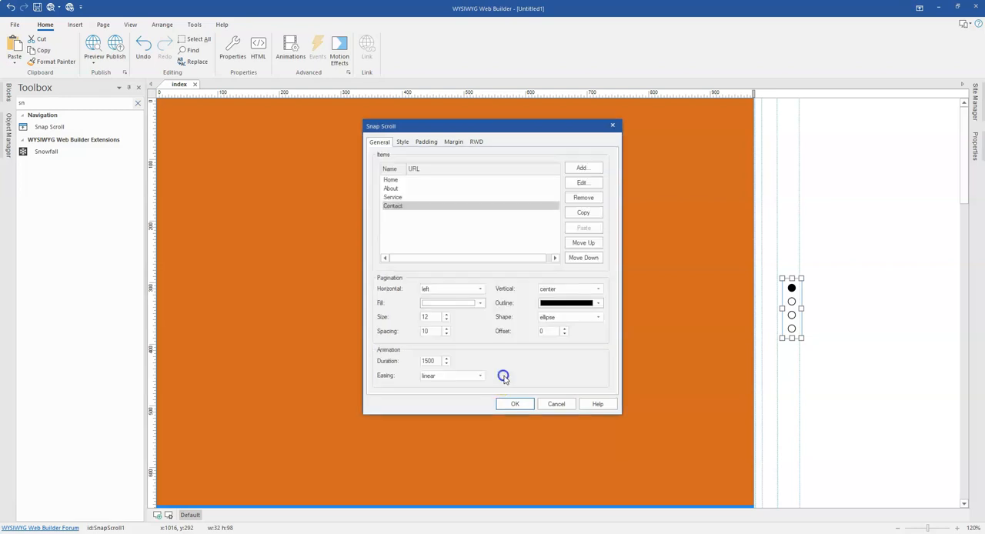
mouse_move(442, 214)
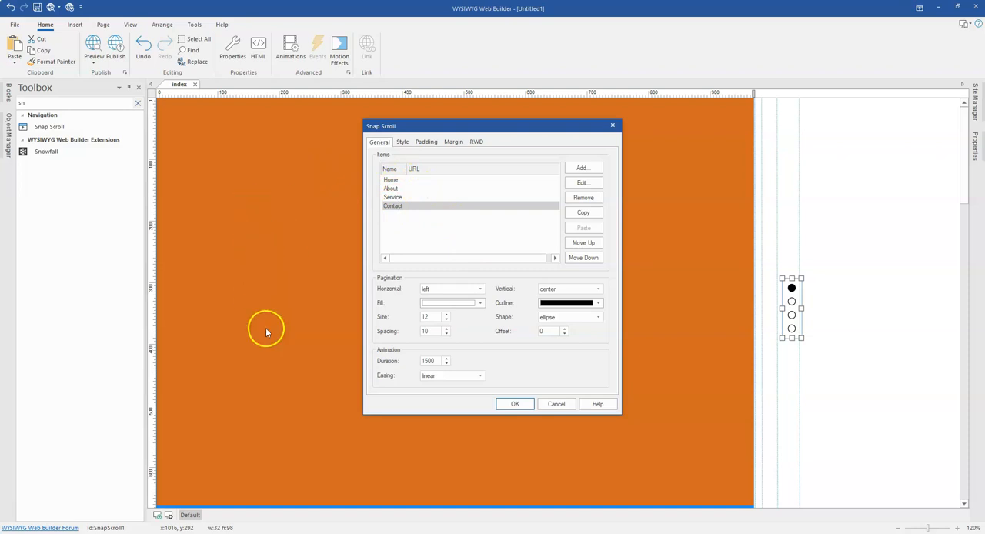
mouse_move(301, 210)
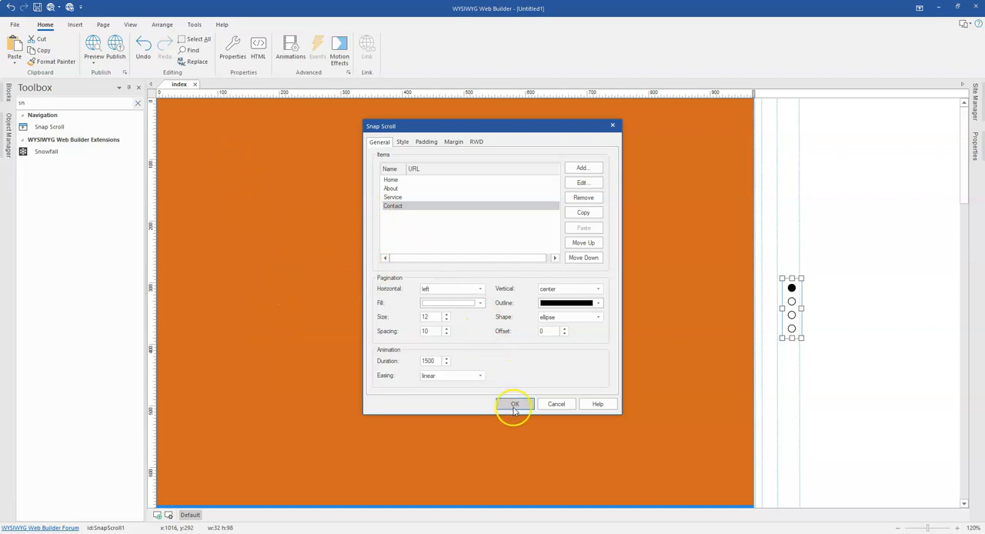
left_click(514, 404)
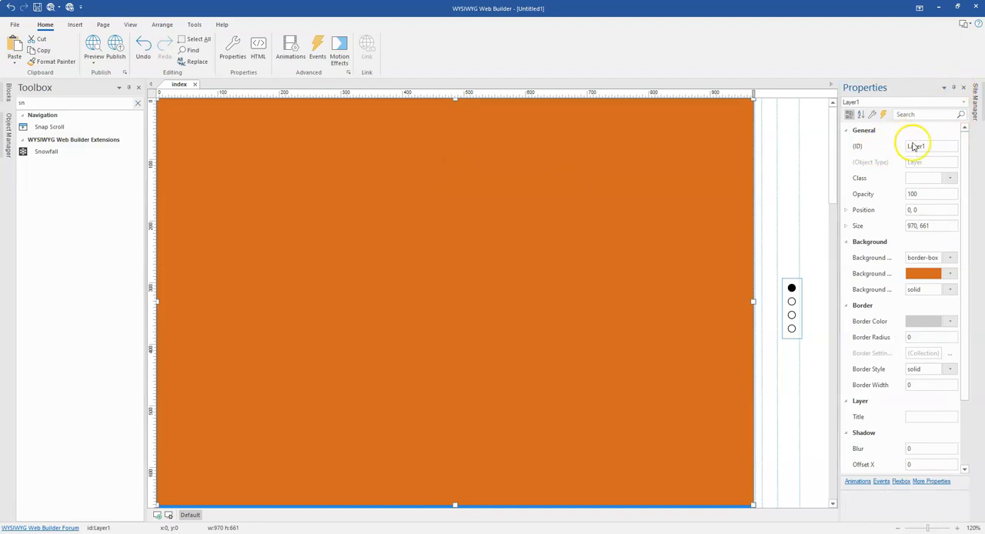
Give the layer sections IDs such as home and service in the Properties panel
type("ho")
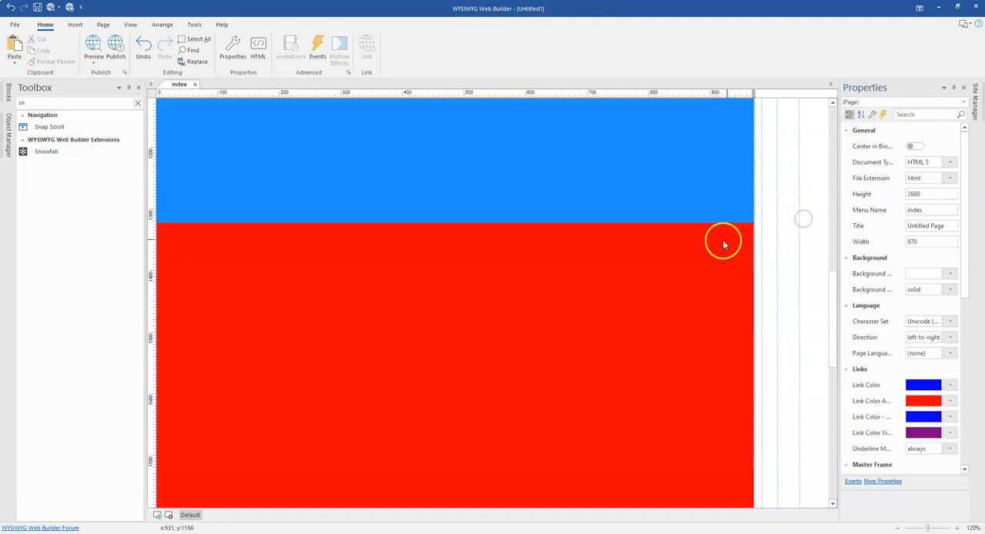
left_click(454, 308)
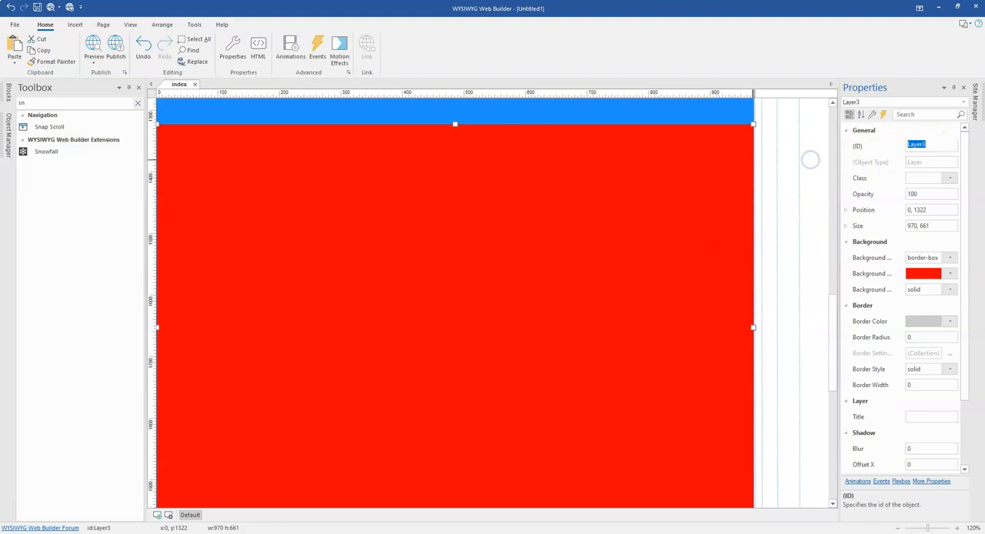
type("serv")
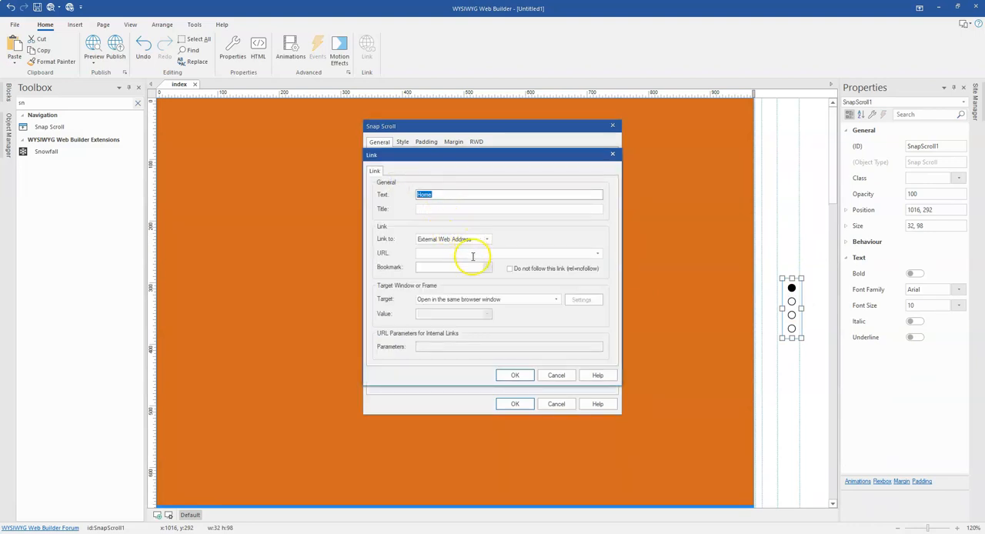
mouse_move(371, 274)
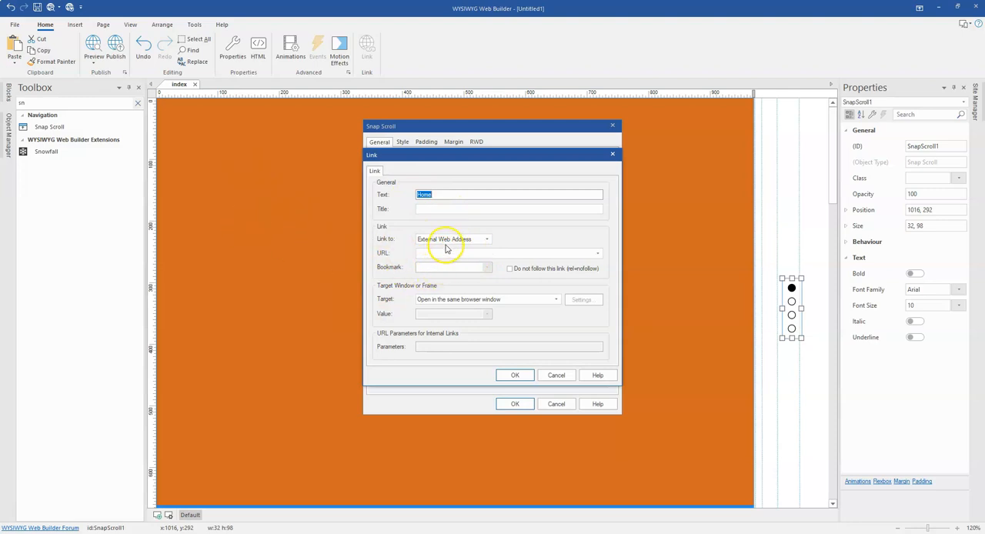
Link the Home item to the home bookmark via Page in this Project
left_click(487, 239)
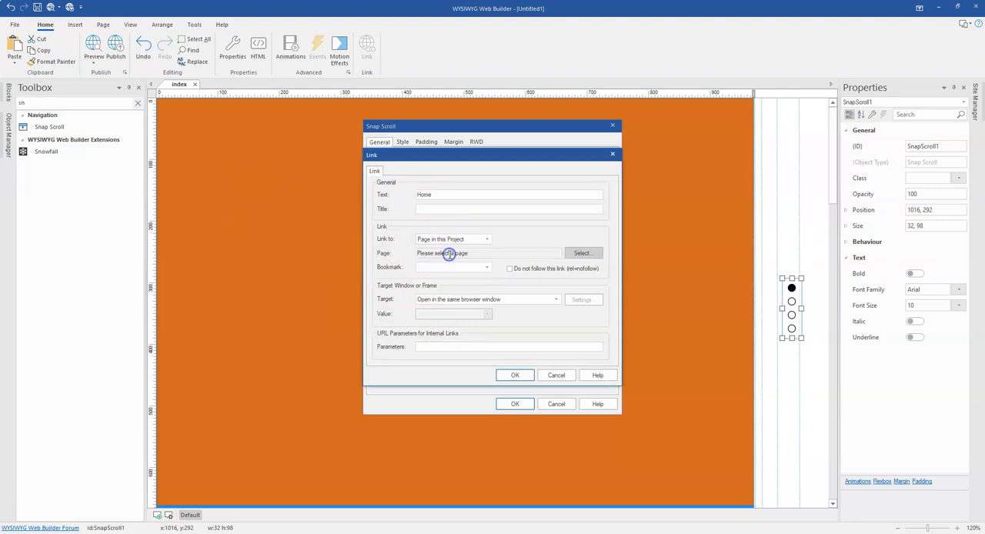
left_click(486, 267)
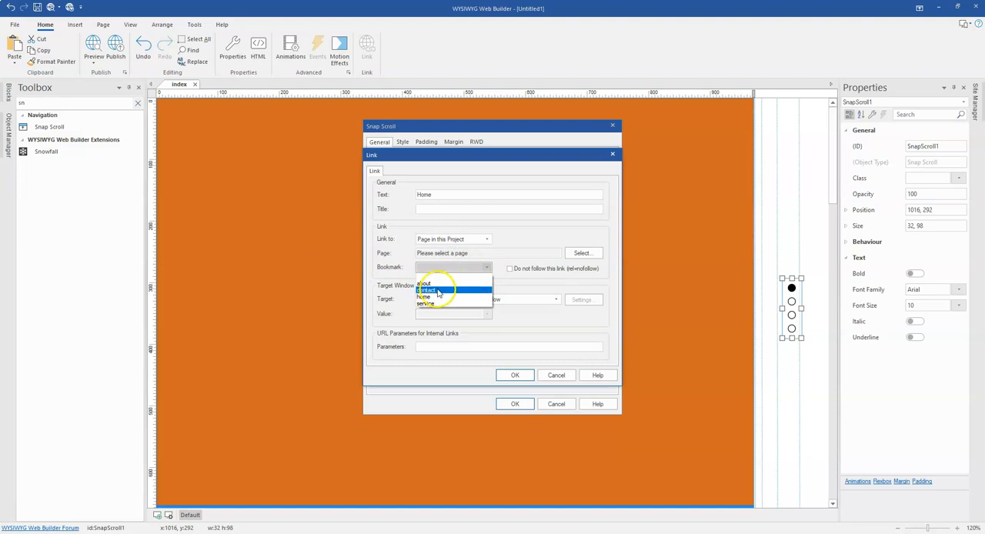
left_click(426, 297)
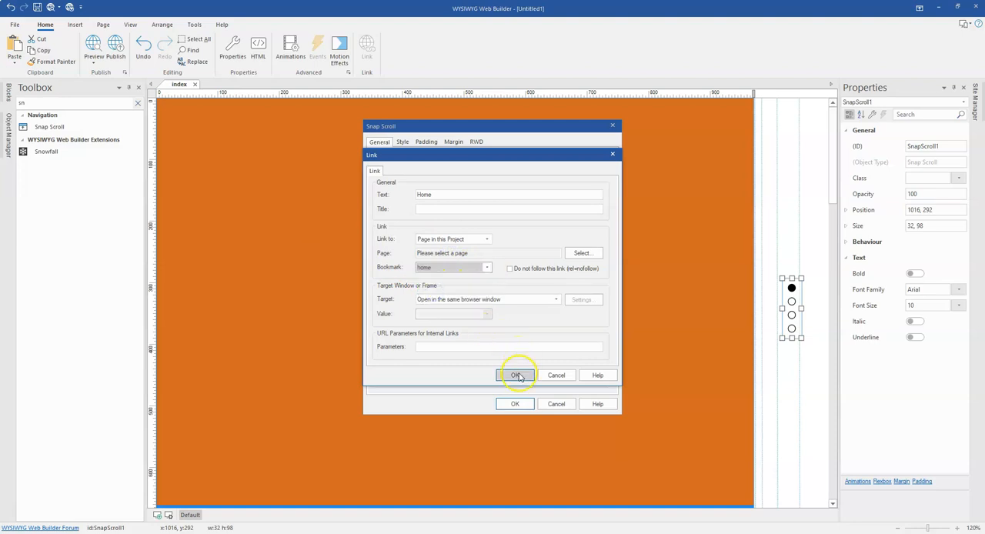
left_click(487, 238)
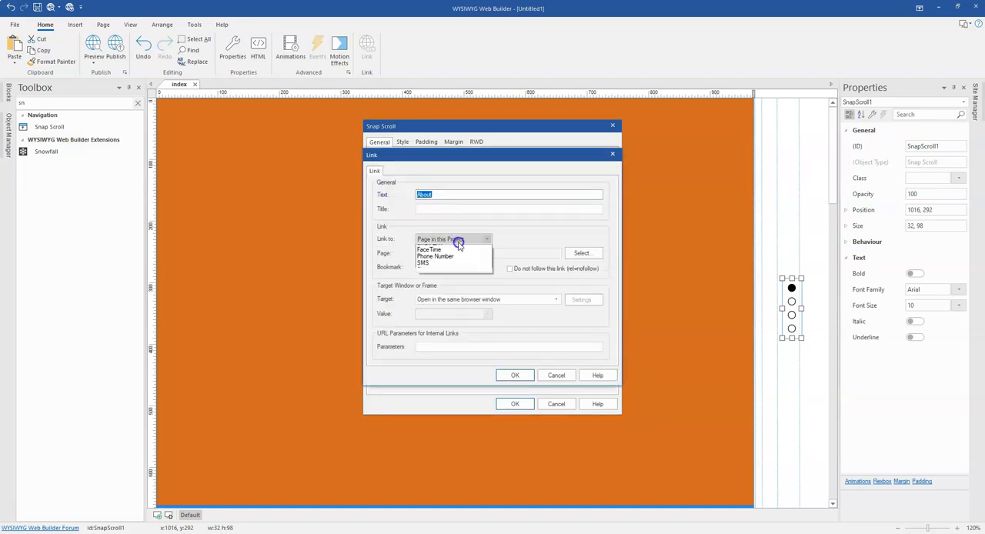
Link the About, Service and Contact items to their bookmarks and close the settings
left_click(450, 239)
type("Contact")
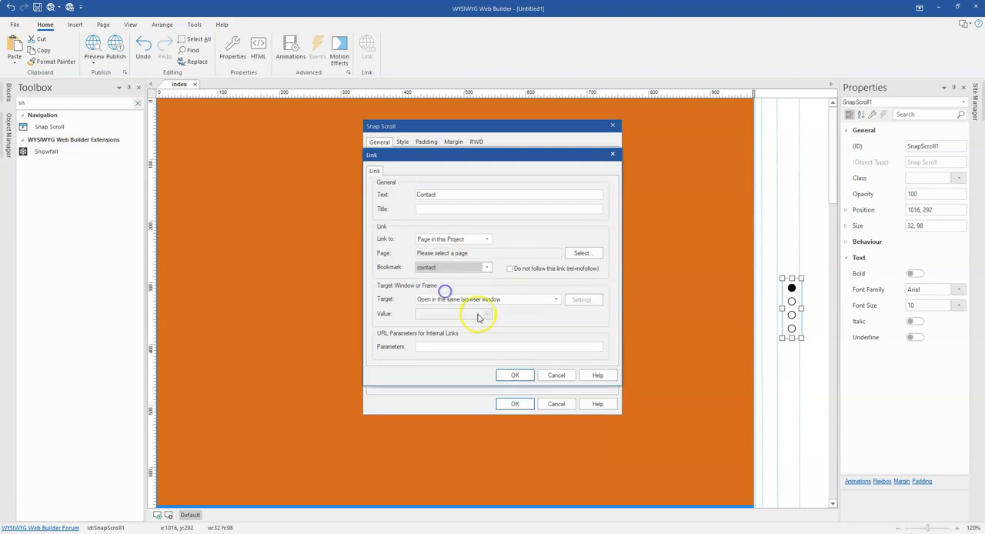
left_click(515, 375)
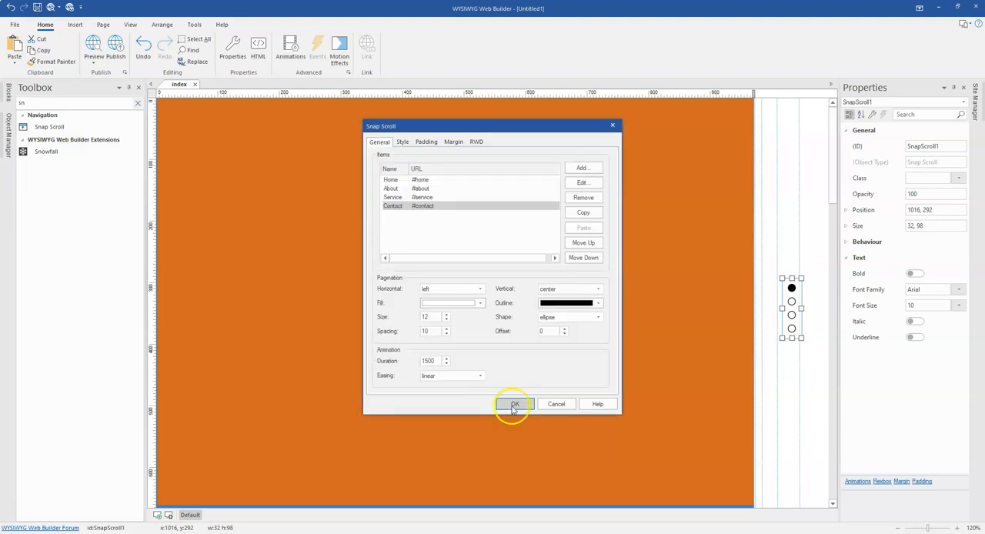
left_click(514, 404)
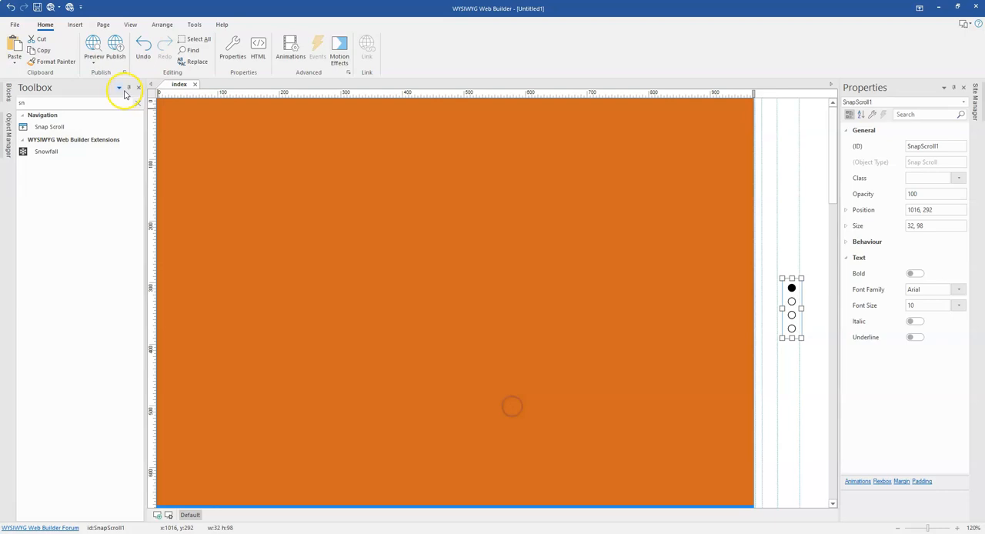
left_click(93, 46)
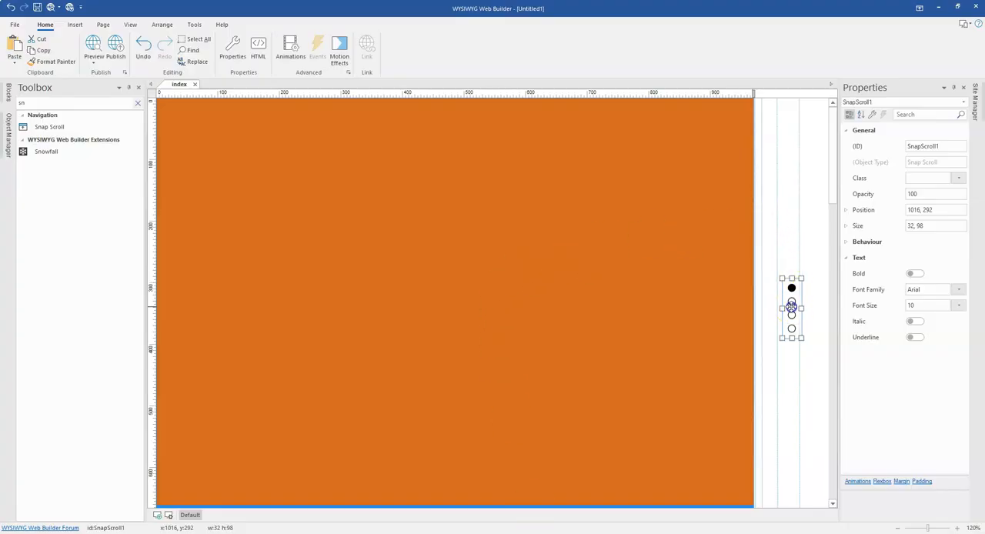
double_click(791, 308)
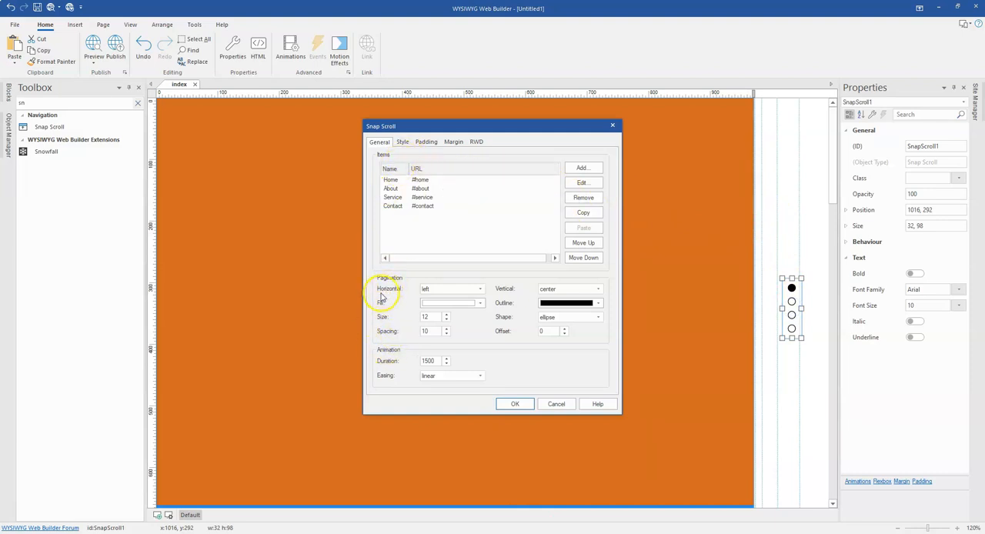
mouse_move(791, 311)
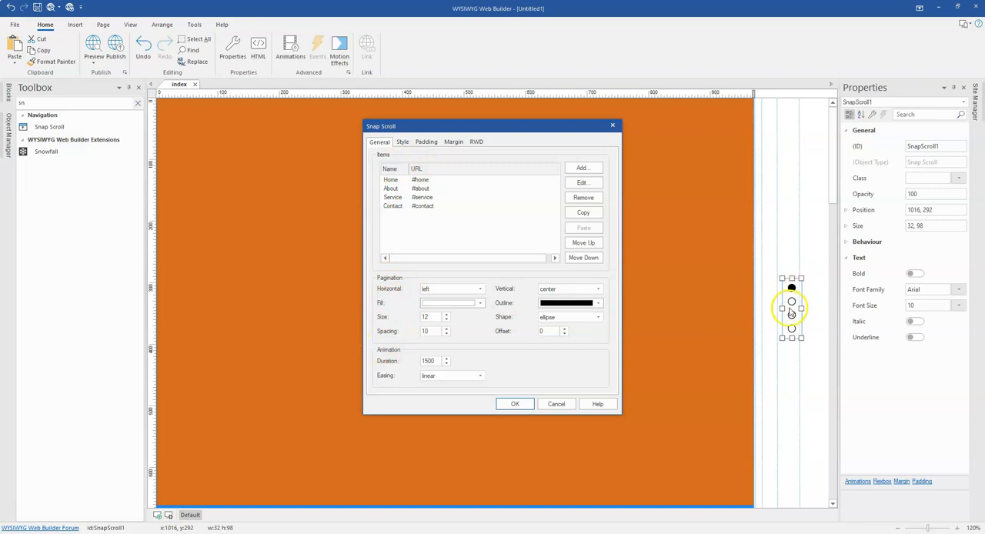
mouse_move(680, 306)
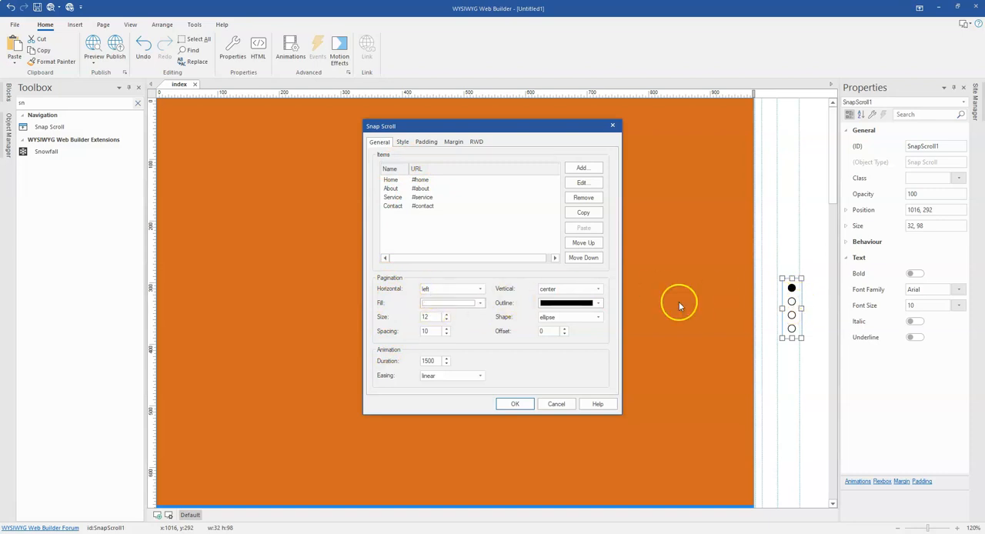
mouse_move(92, 340)
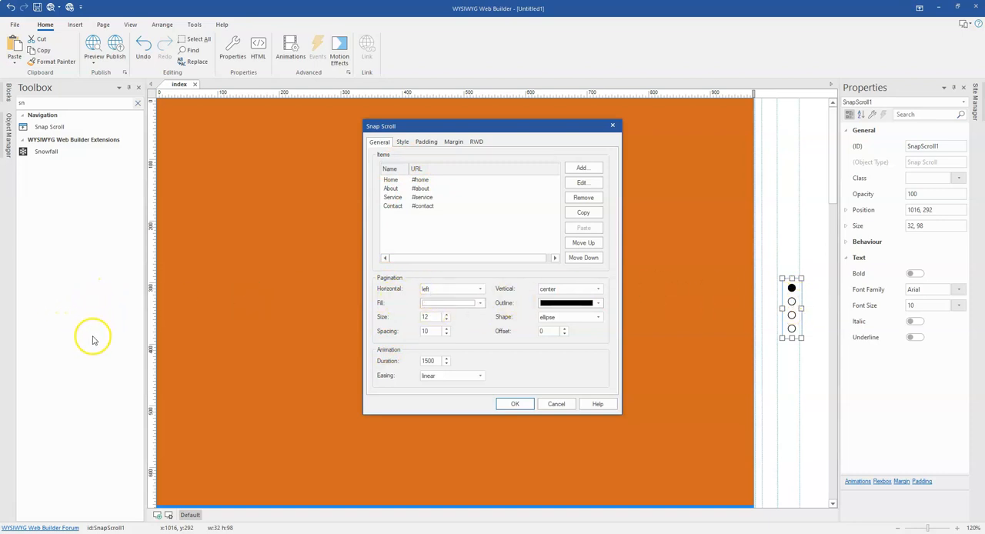
Keep horizontal position left and shape ellipse, then select the 1500 duration to retype it
left_click(480, 289)
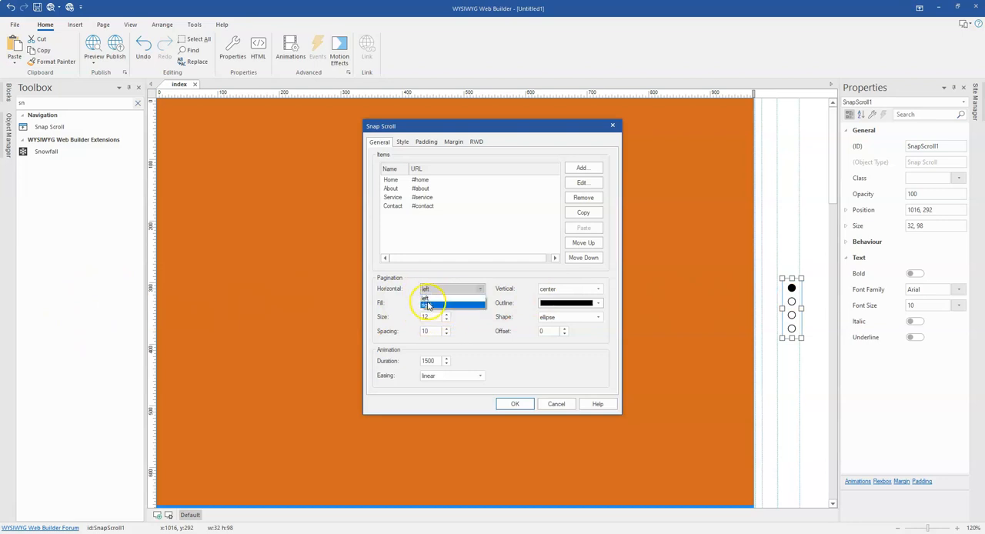
left_click(427, 299)
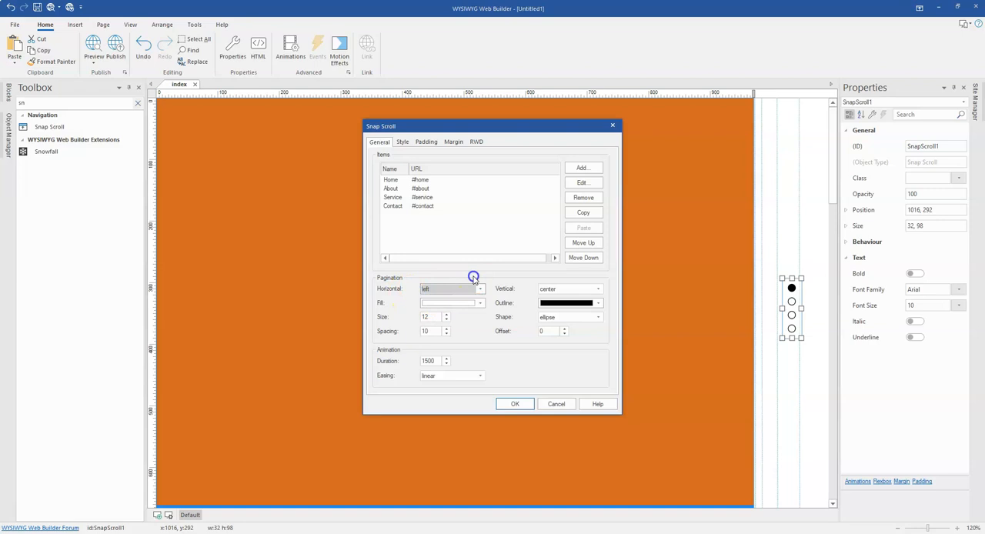
mouse_move(493, 300)
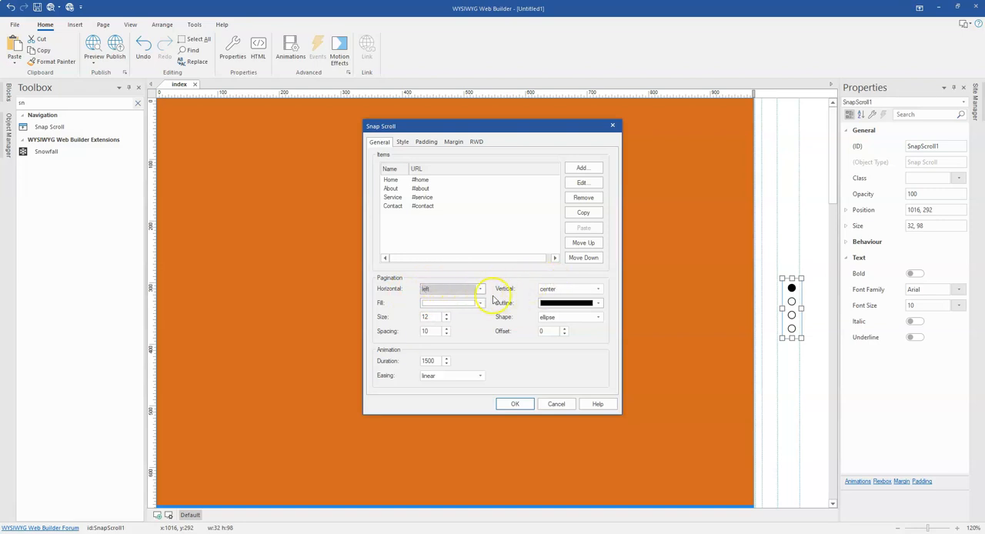
mouse_move(789, 298)
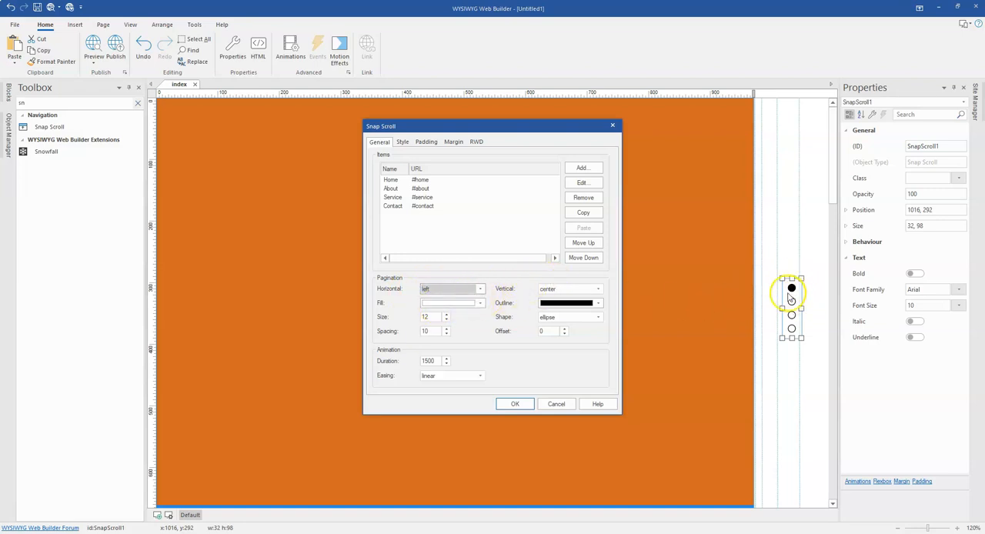
mouse_move(366, 309)
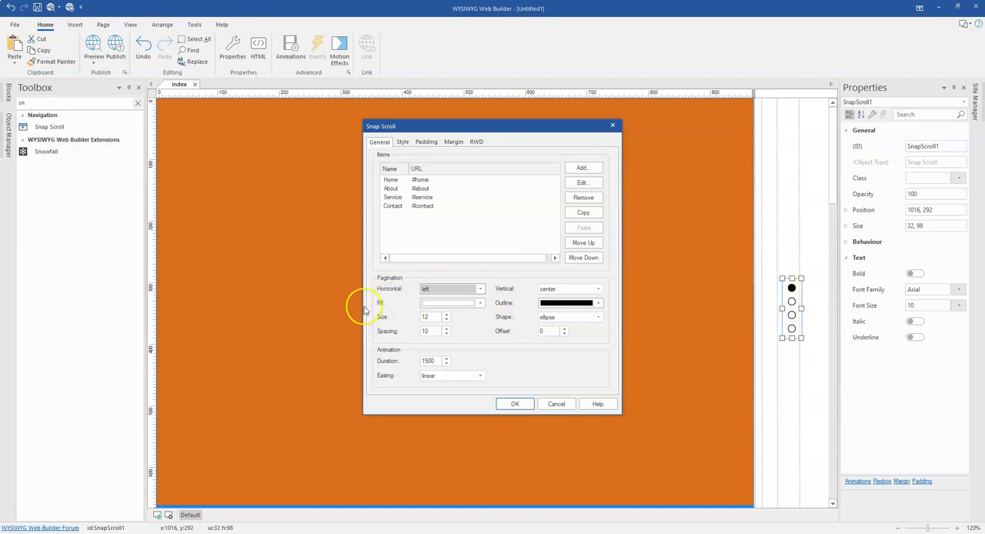
mouse_move(791, 306)
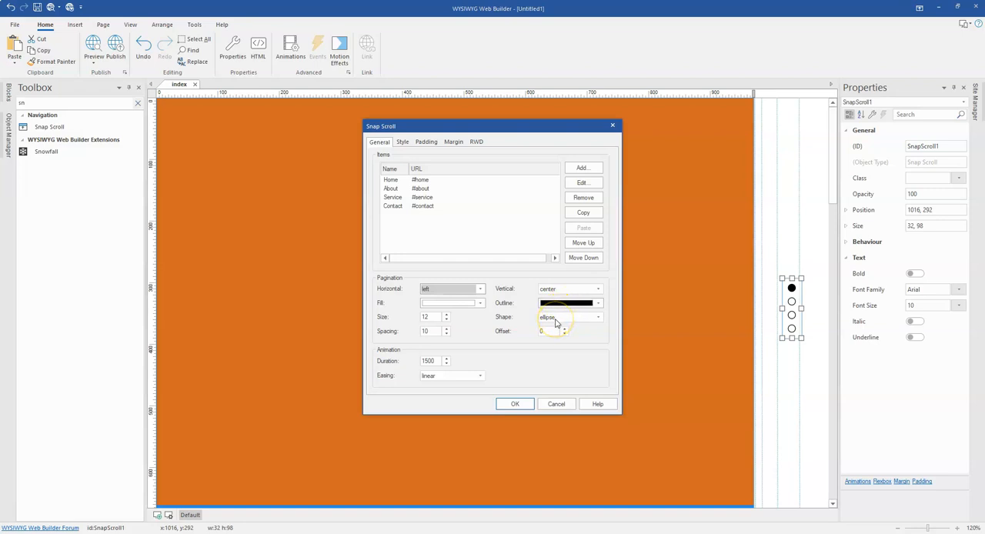
left_click(598, 317)
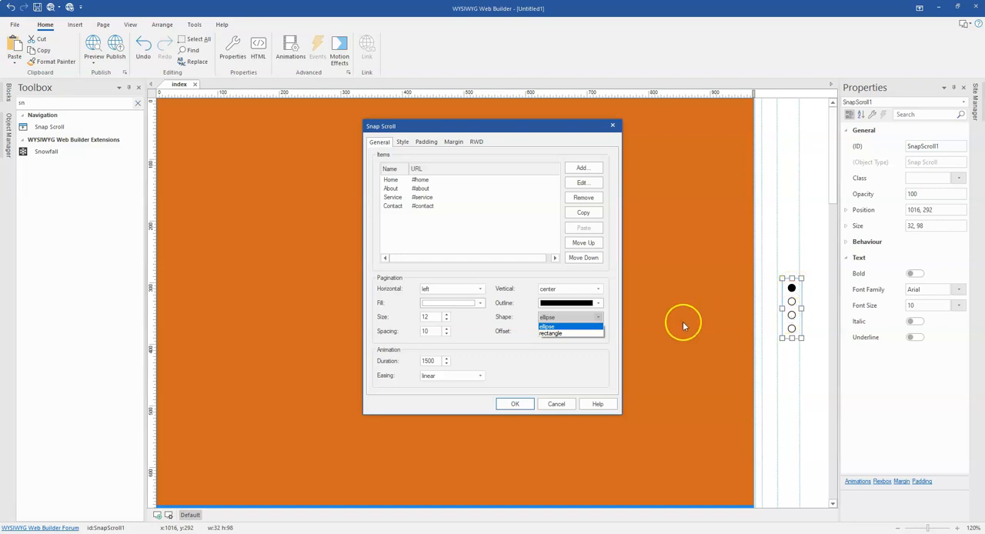
mouse_move(562, 333)
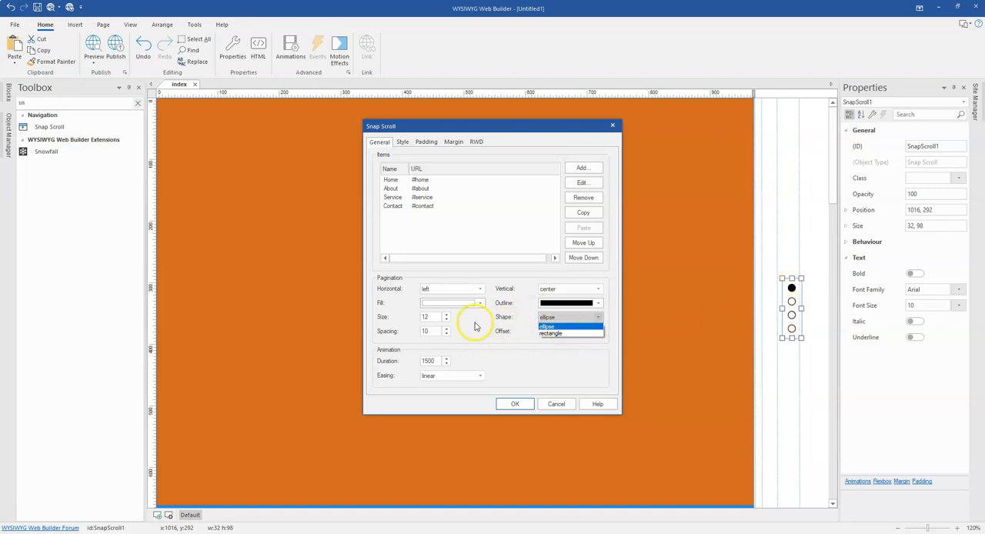
left_click(547, 325)
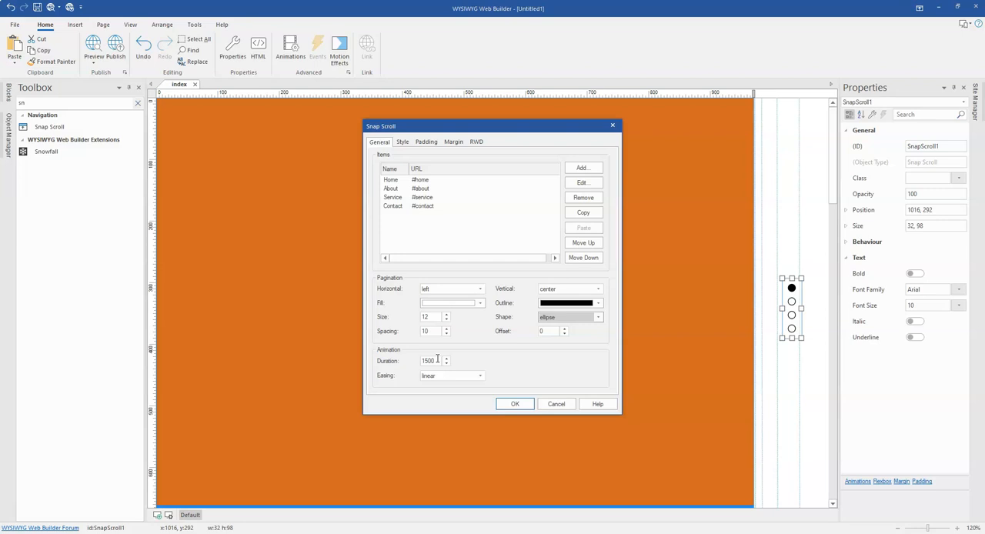
mouse_move(785, 276)
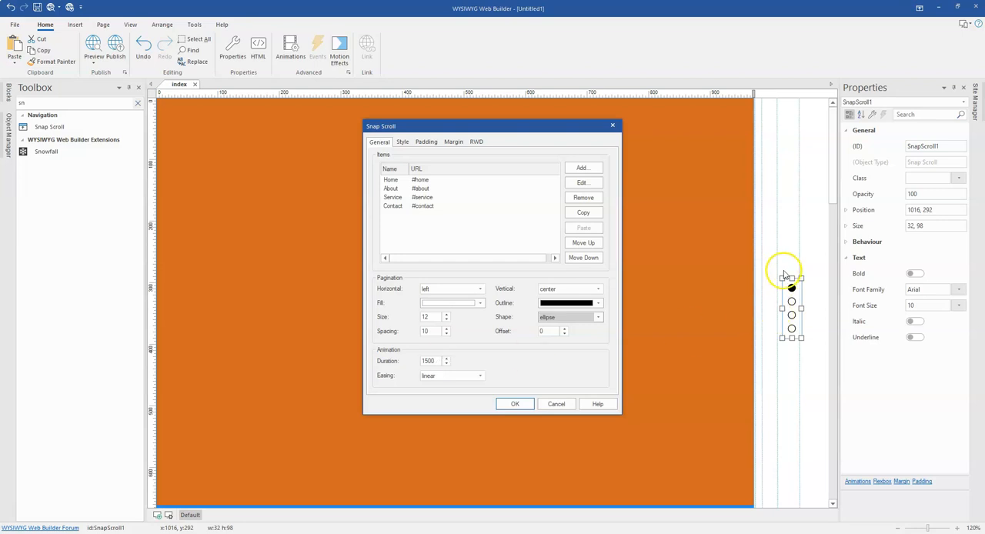
mouse_move(857, 296)
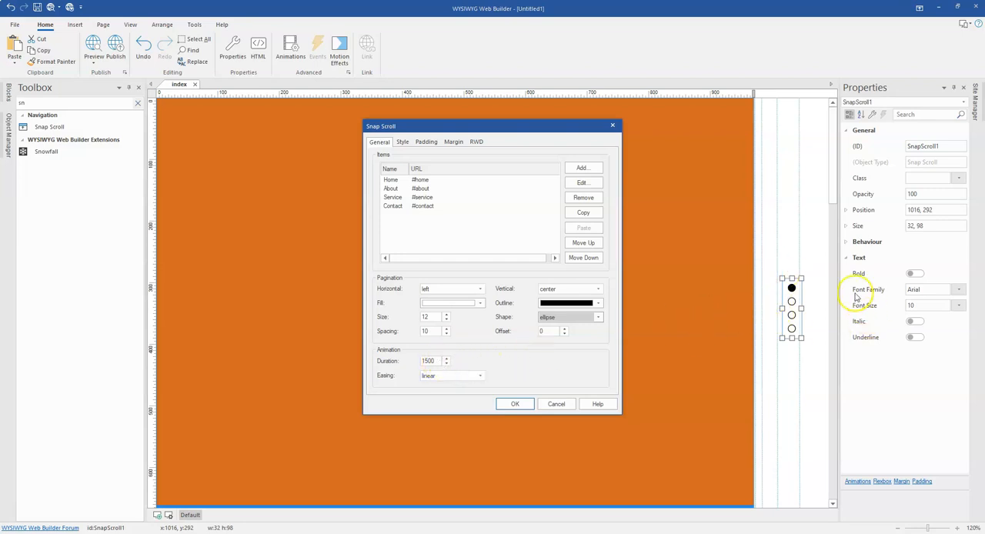
triple_click(427, 360)
type("100")
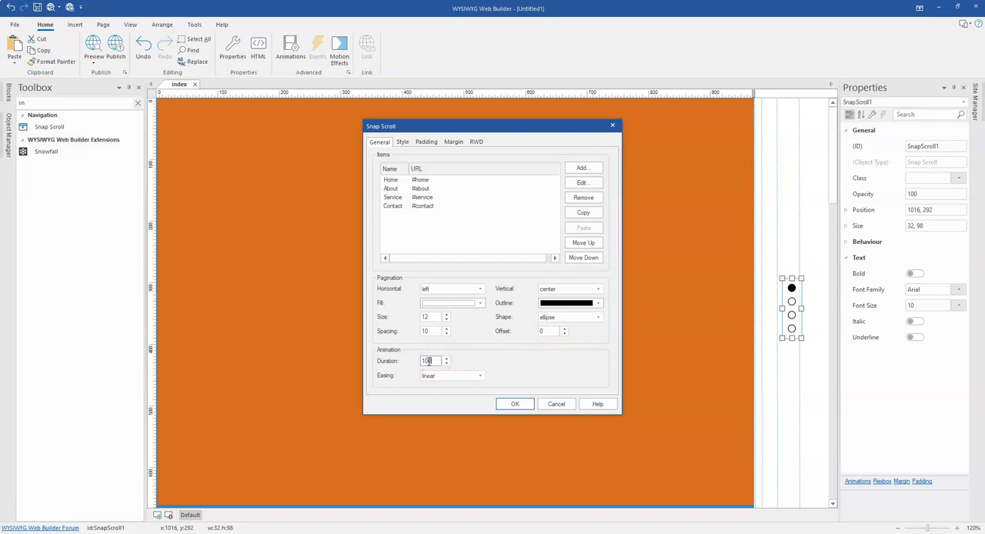
Confirm the 1000 animation duration and reopen the Snap Scroll settings
left_click(515, 404)
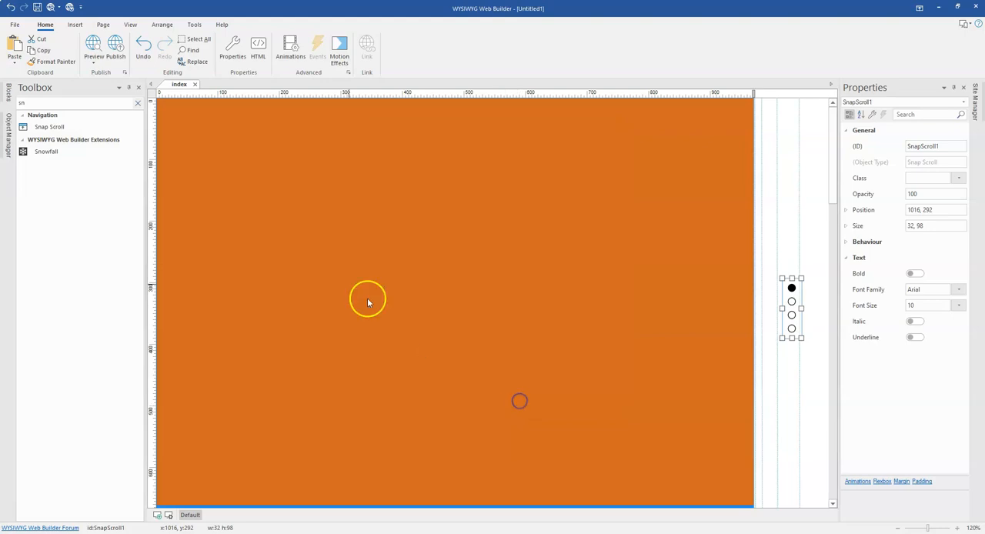
left_click(94, 46)
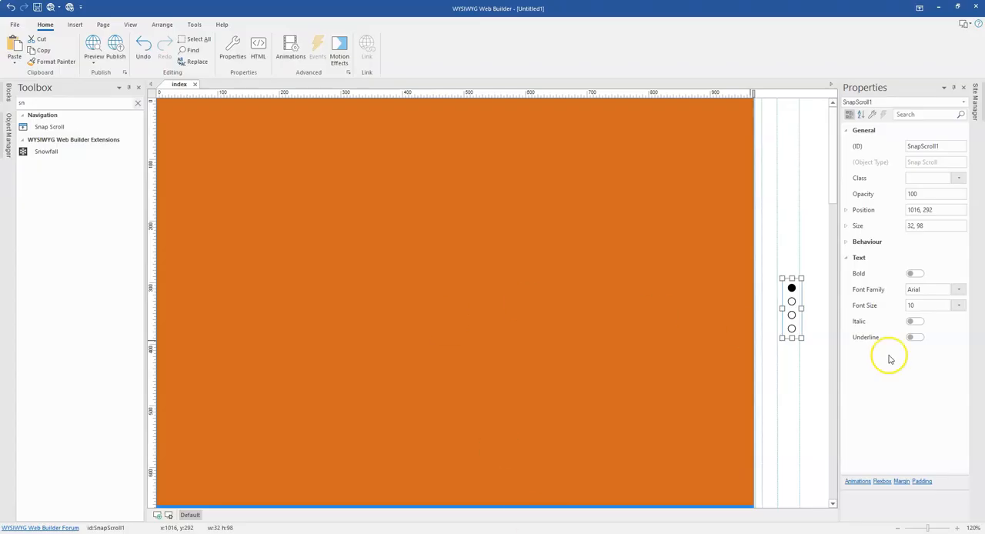
double_click(792, 308)
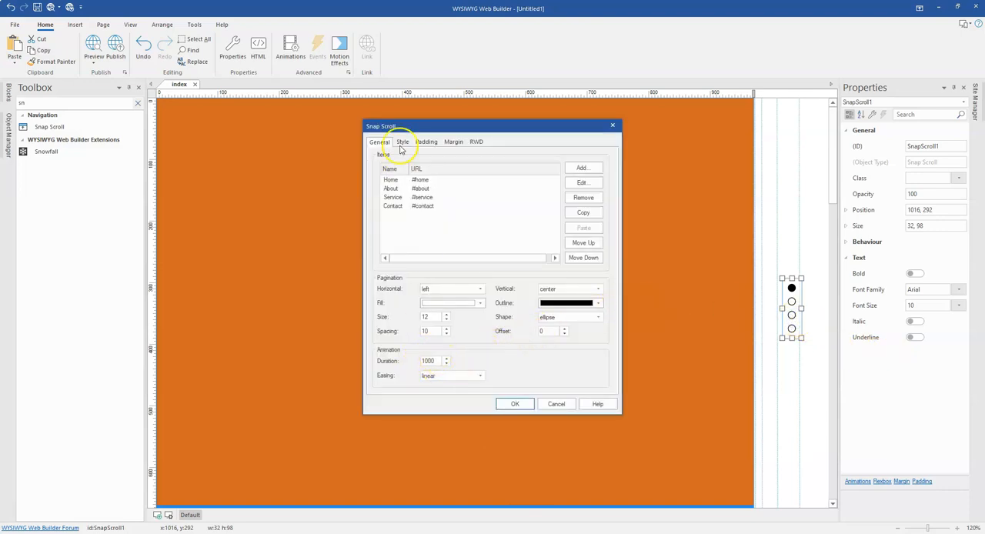
Browse the Snap Scroll's General, Style, Padding, Margin and RWD settings without changing anything
left_click(402, 141)
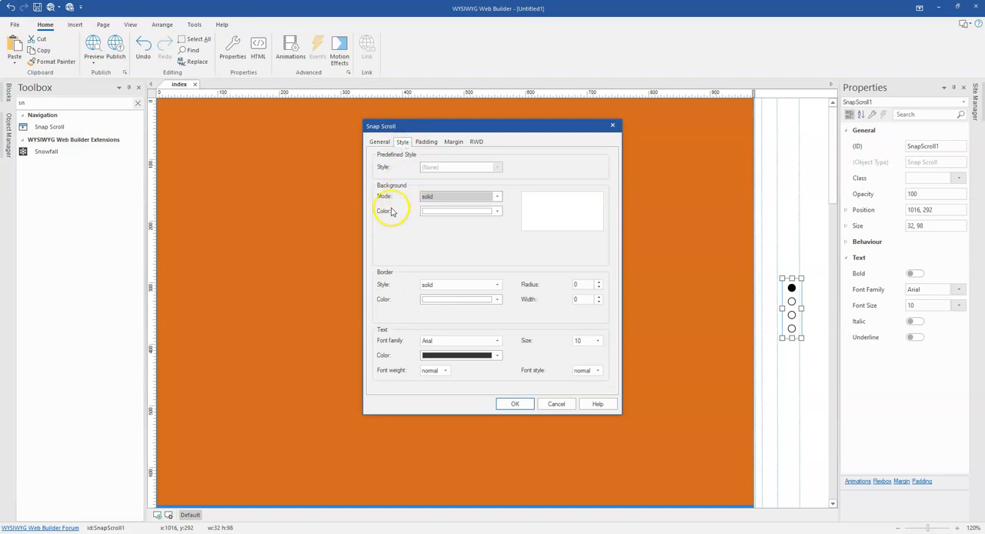
mouse_move(808, 295)
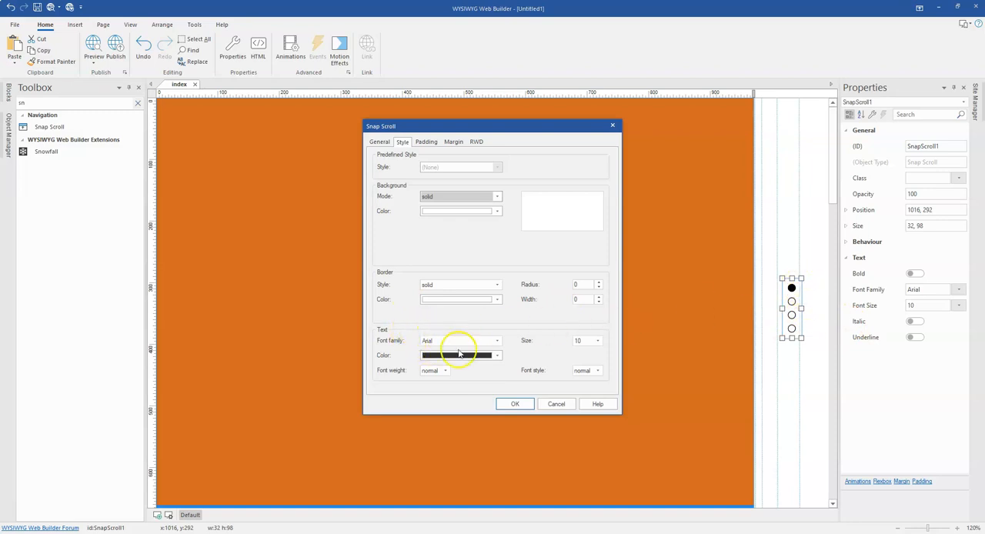
left_click(378, 141)
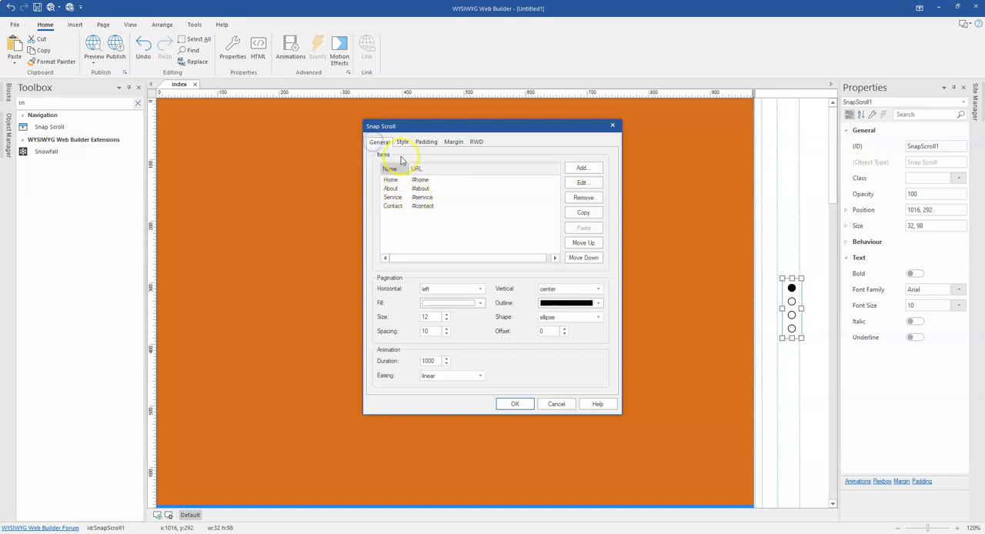
left_click(402, 142)
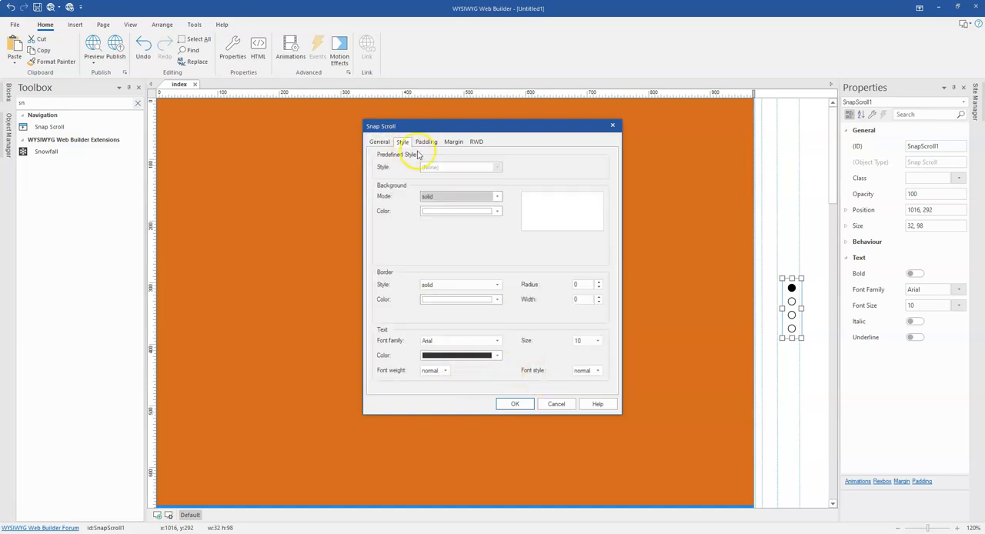
left_click(425, 142)
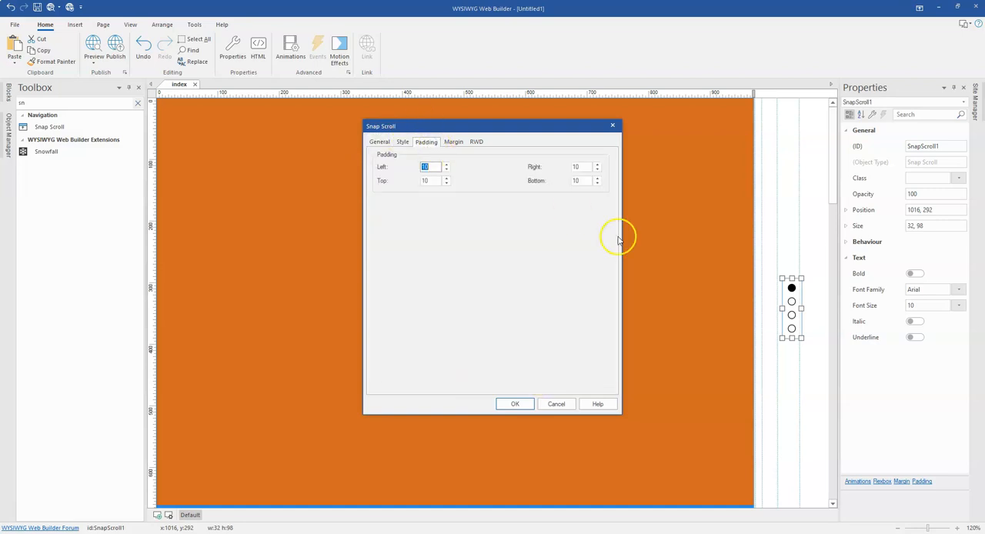
mouse_move(744, 265)
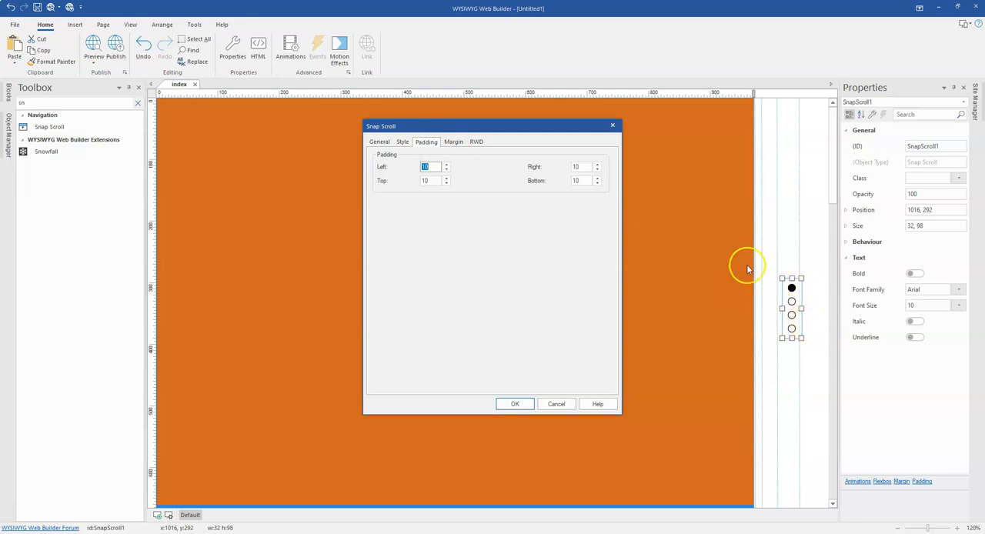
left_click(453, 142)
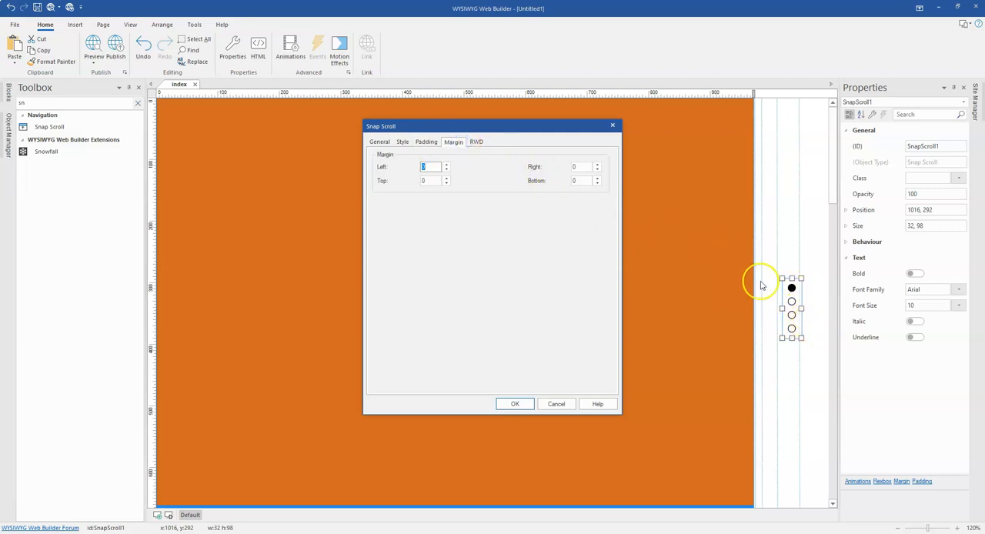
left_click(475, 142)
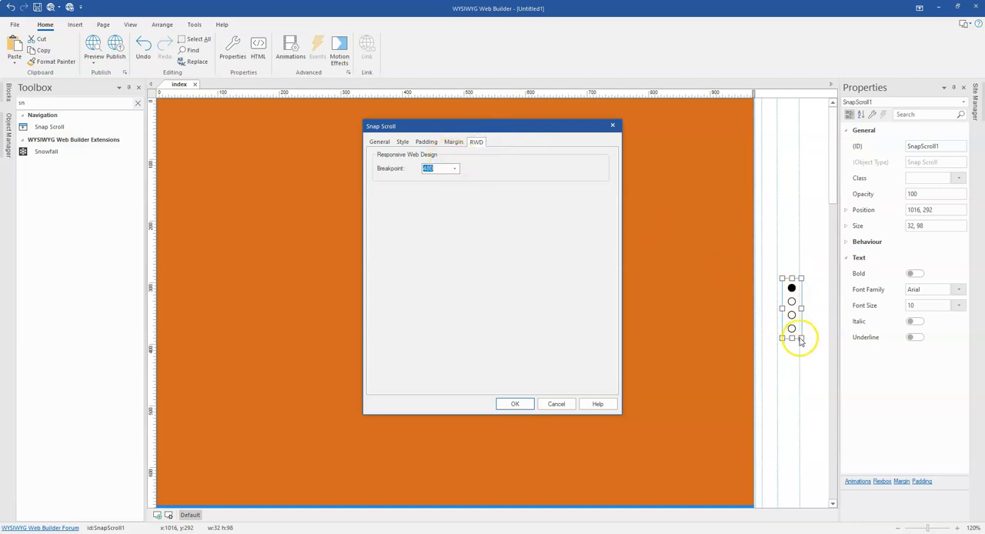
mouse_move(423, 229)
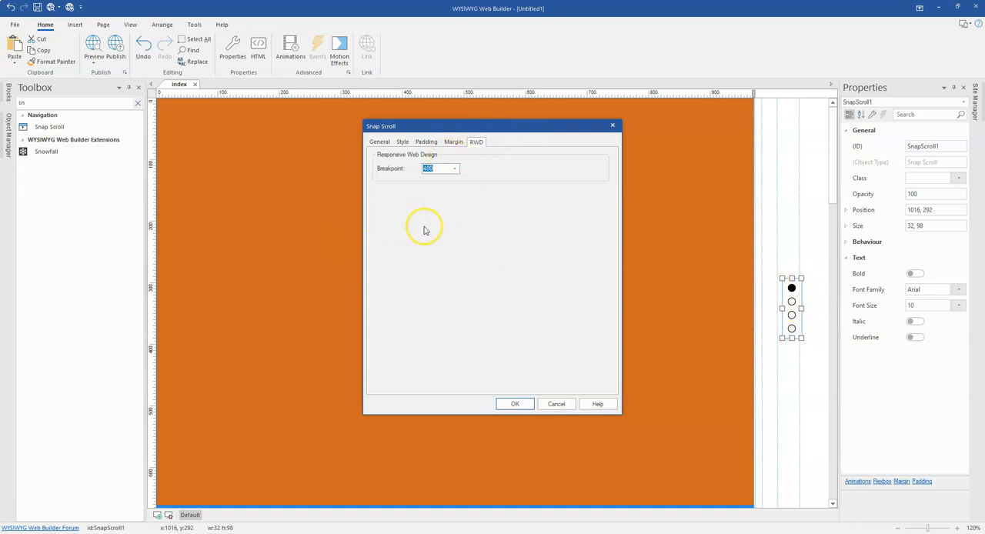
mouse_move(417, 267)
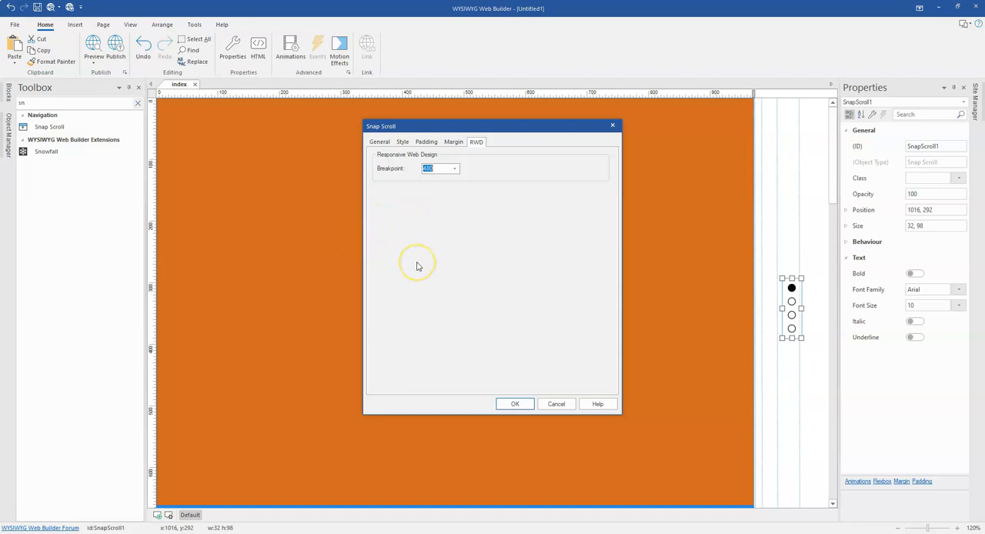
mouse_move(804, 278)
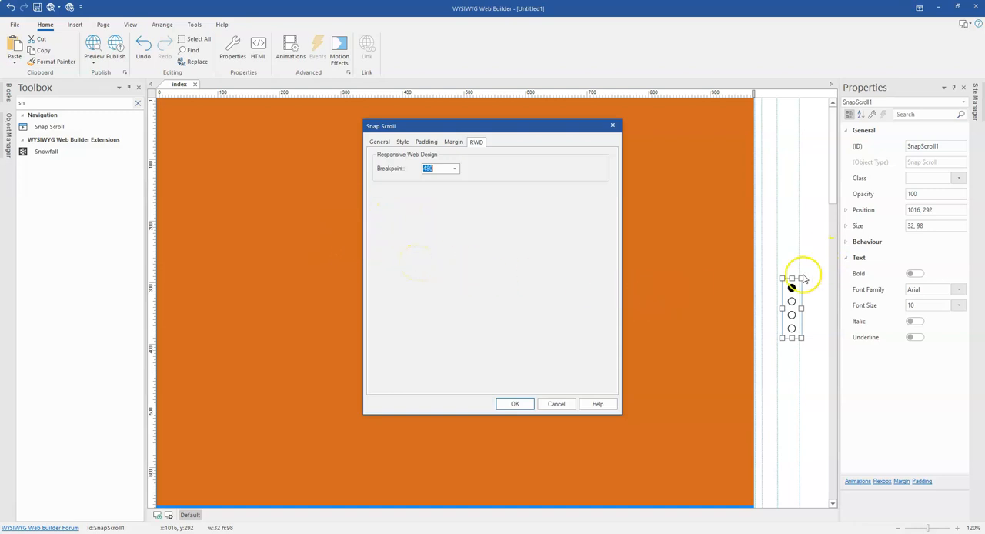
mouse_move(592, 281)
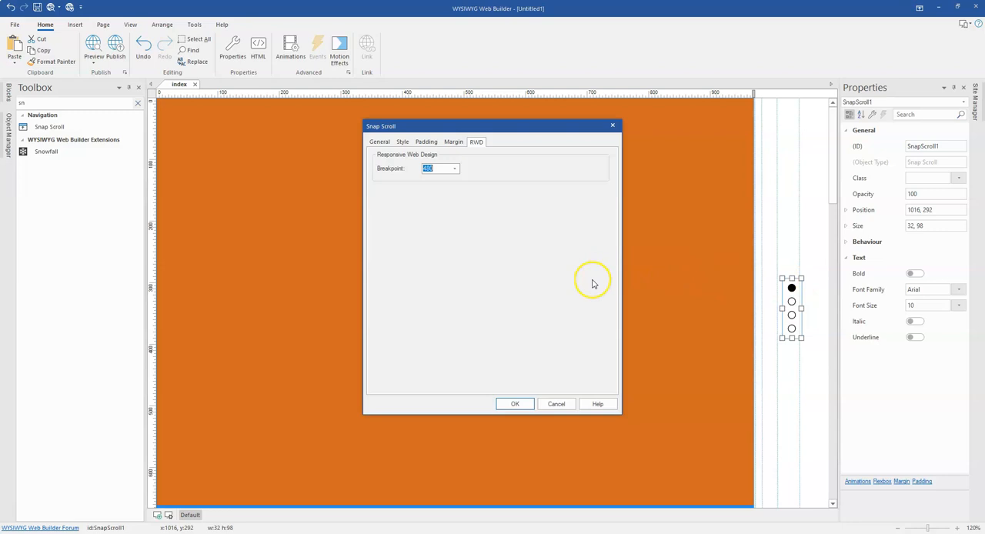
mouse_move(518, 323)
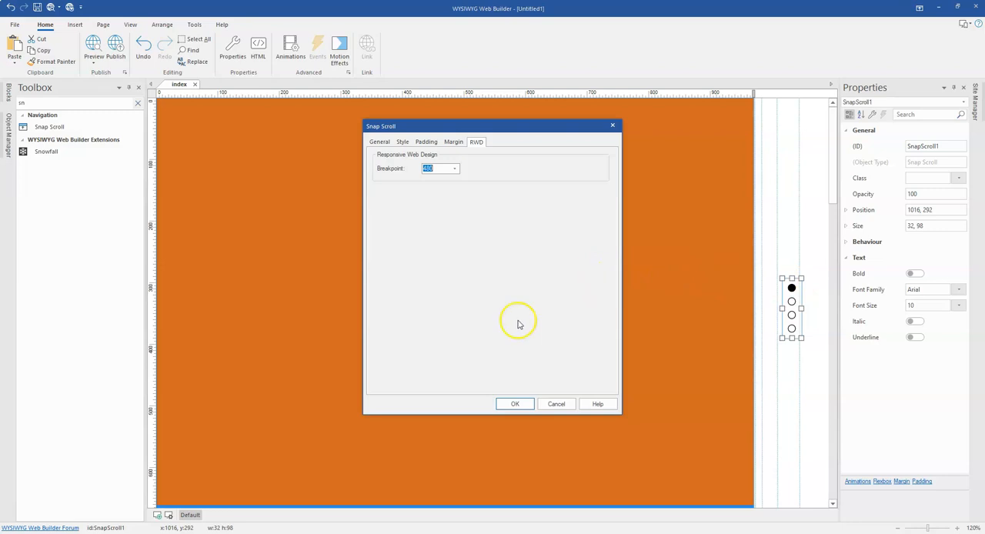